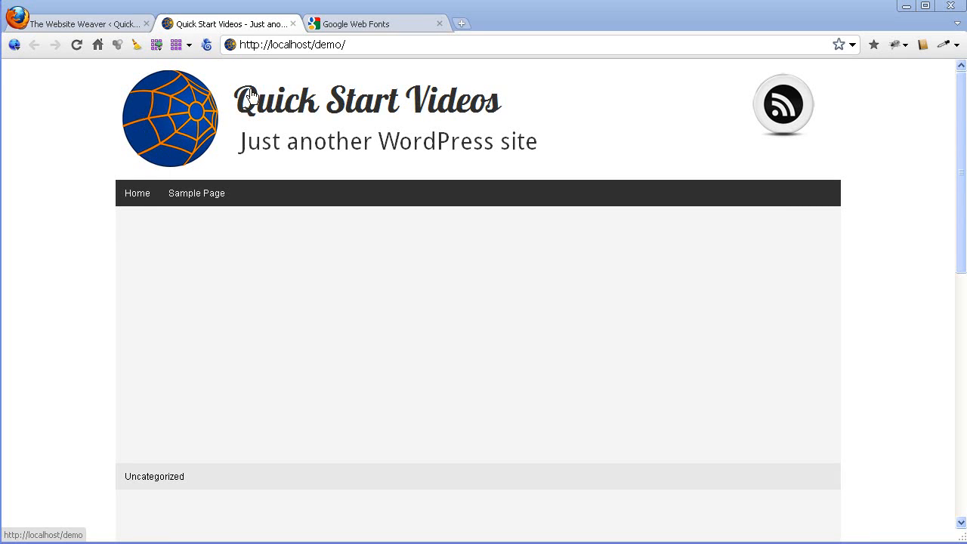
mouse_move(248, 84)
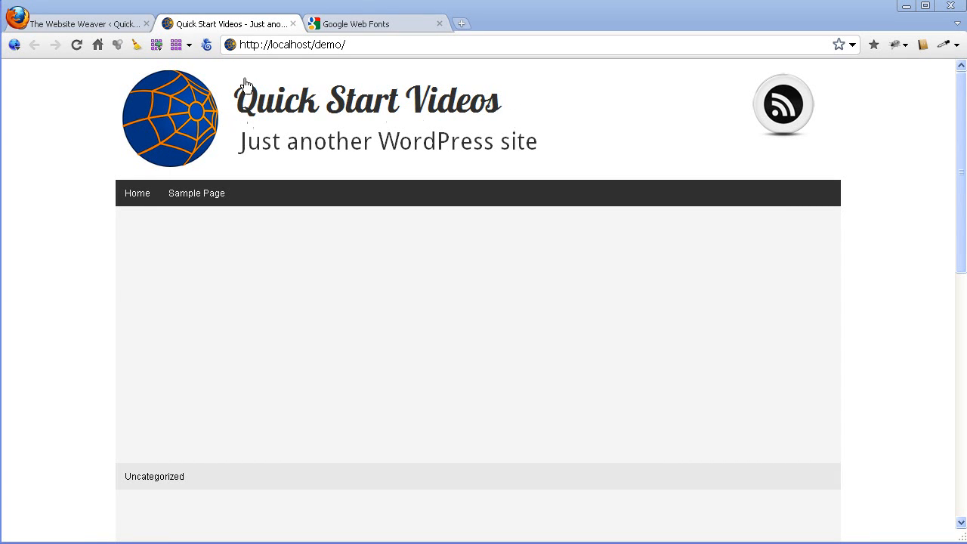
mouse_move(548, 145)
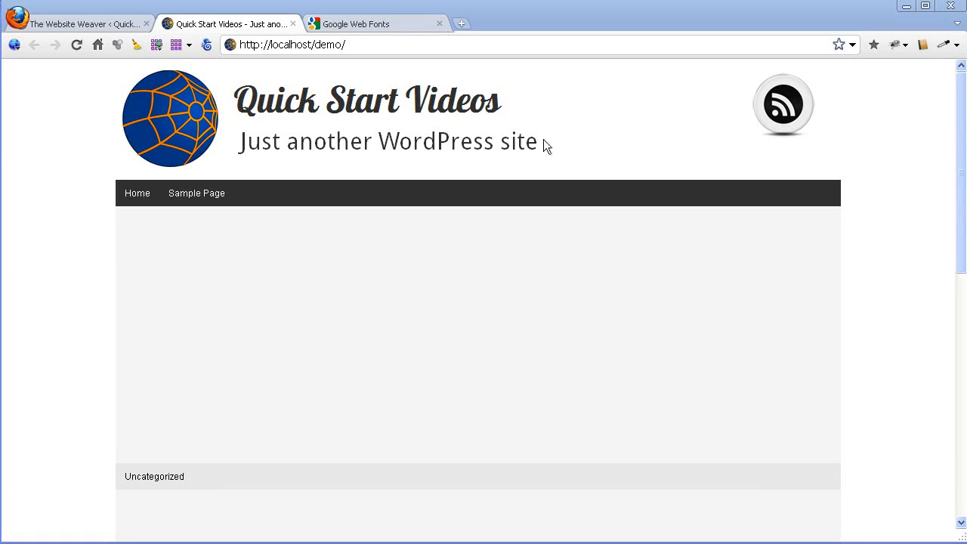
mouse_move(587, 151)
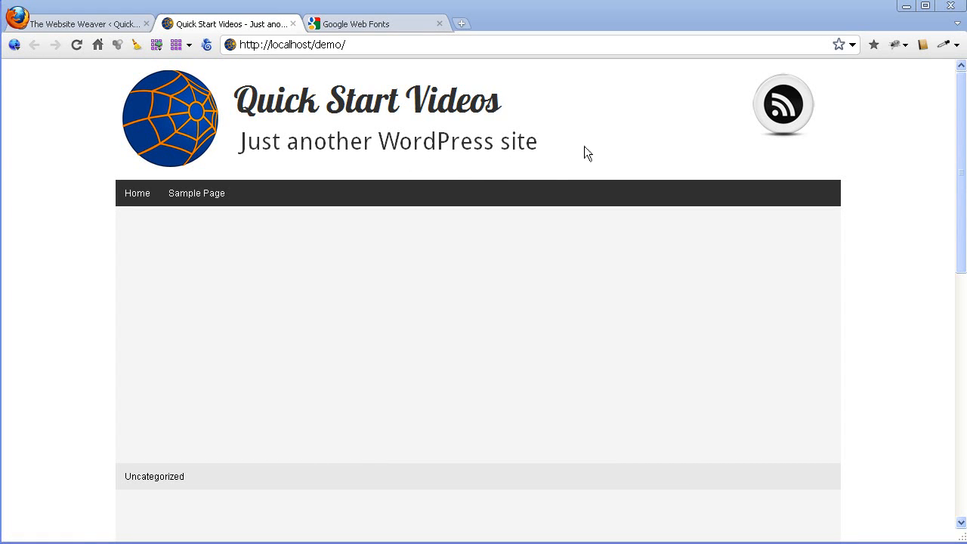
mouse_move(287, 111)
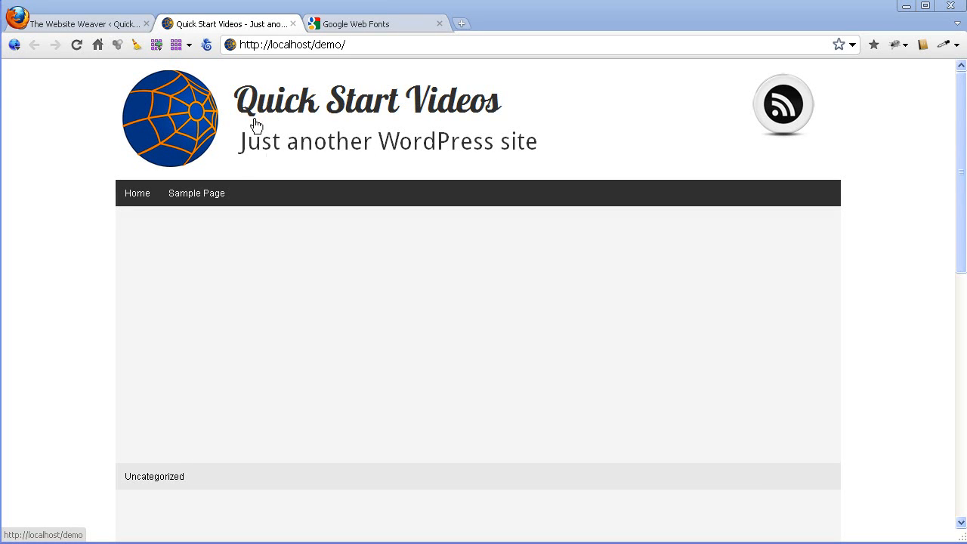
mouse_move(87, 30)
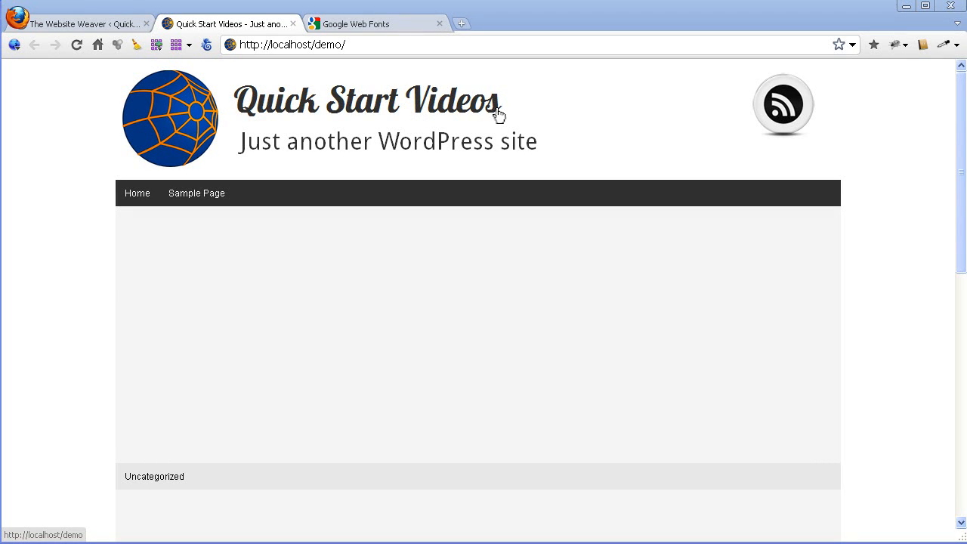
mouse_move(330, 178)
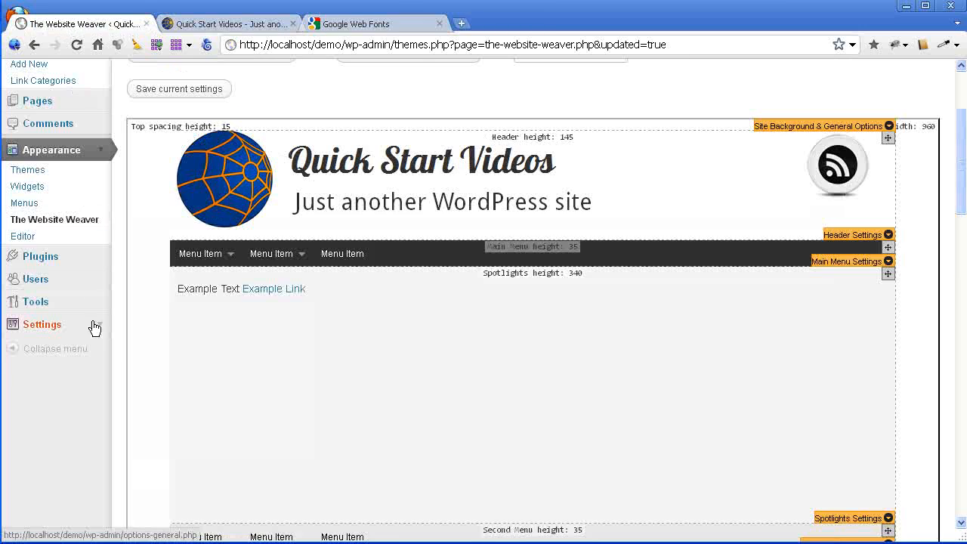
Bring up Settings > General in a new browser tab and switch to it
click(42, 324)
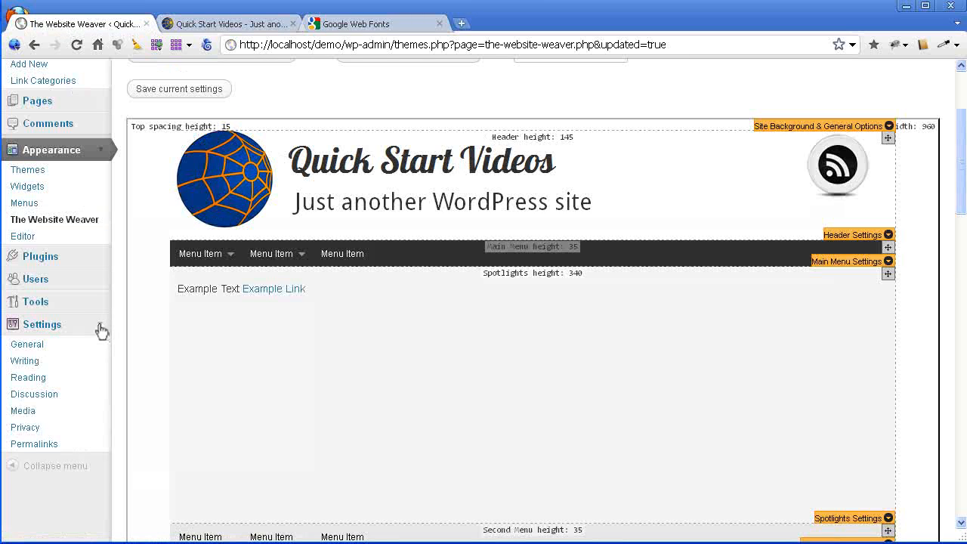
right_click(28, 345)
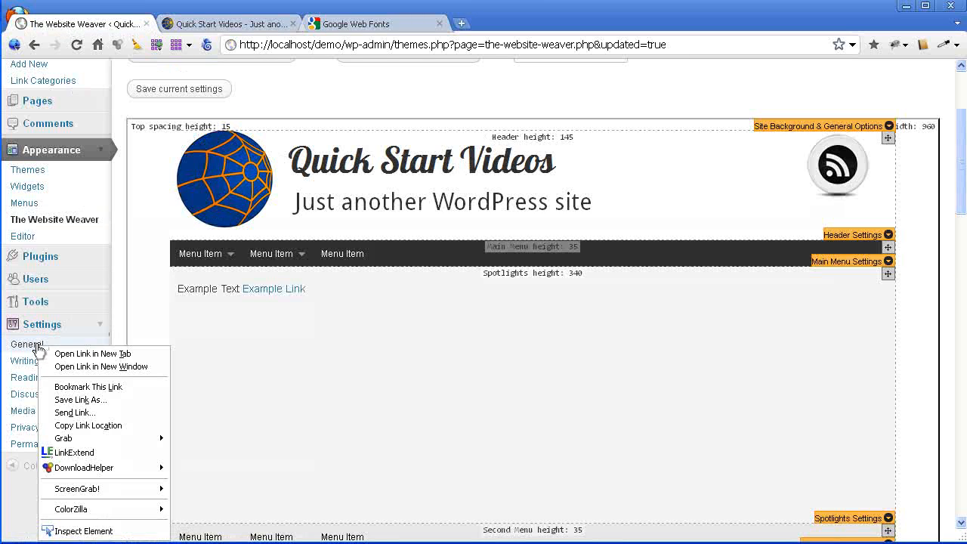
click(94, 353)
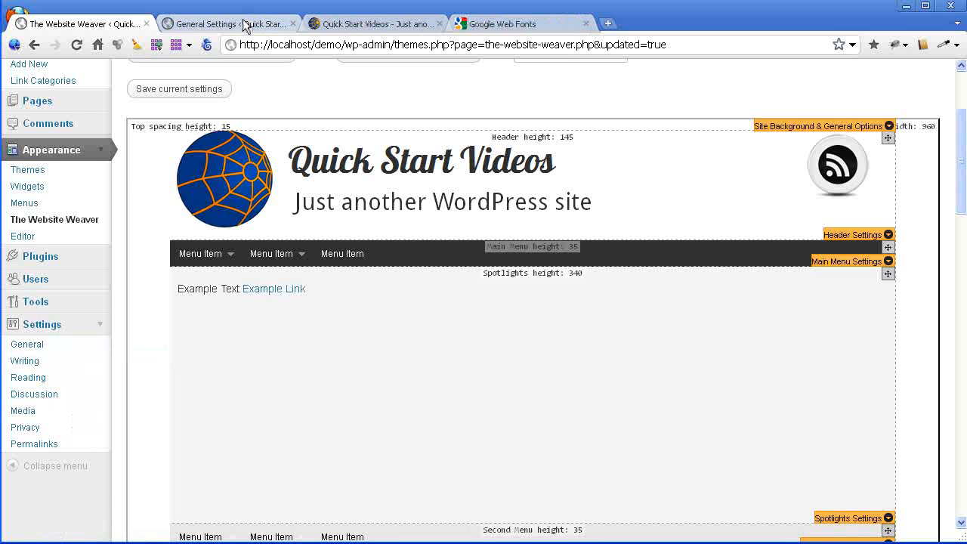
click(204, 25)
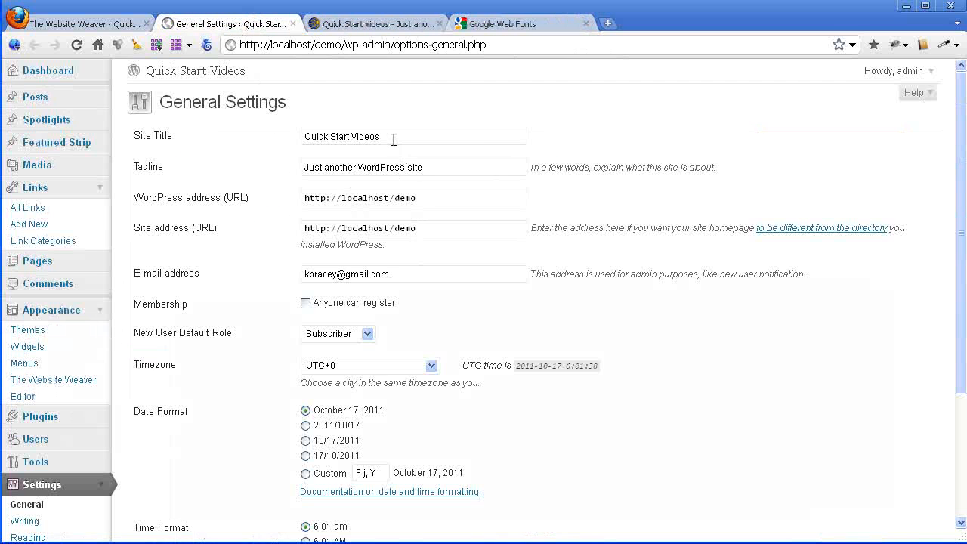
mouse_move(429, 172)
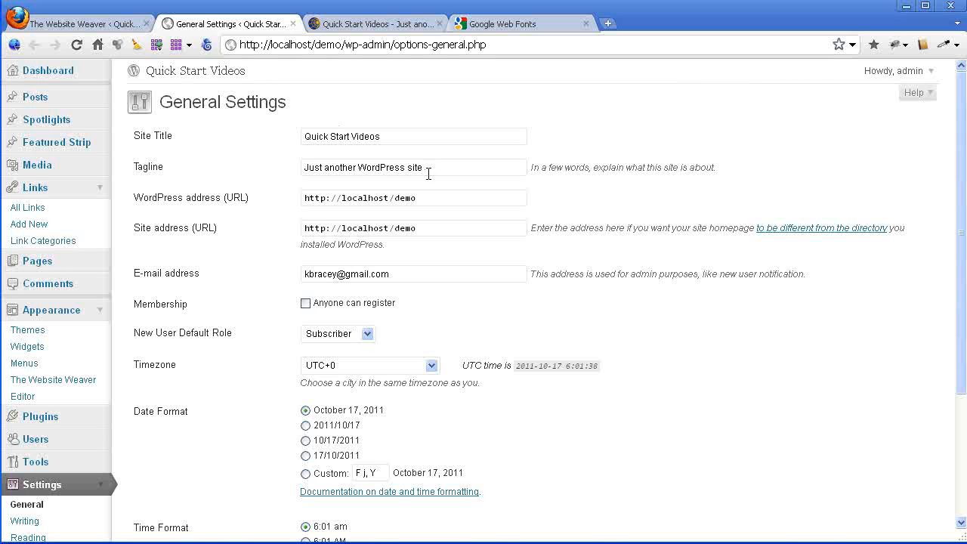
Replace the tagline with 'Video Training for the Website Weaver' and save the changes
click(414, 136)
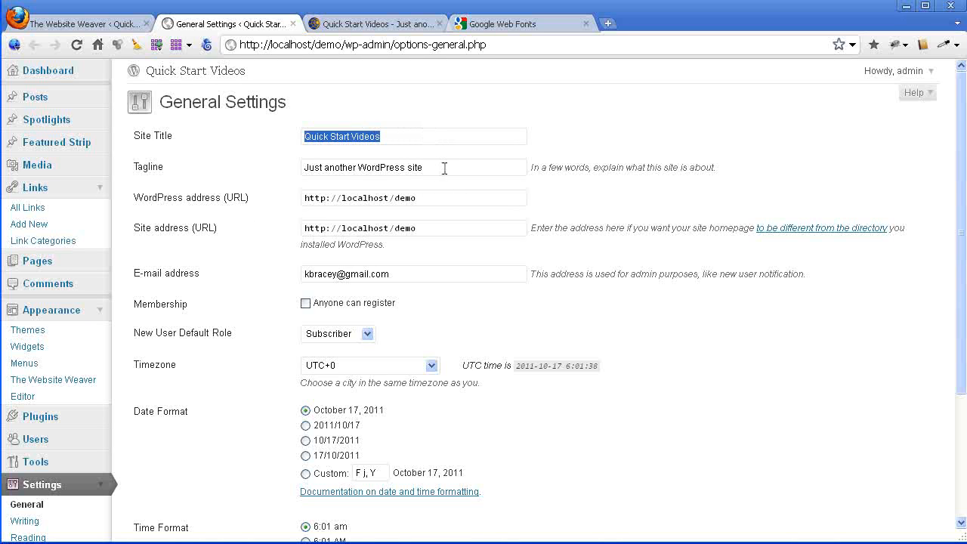
click(435, 166)
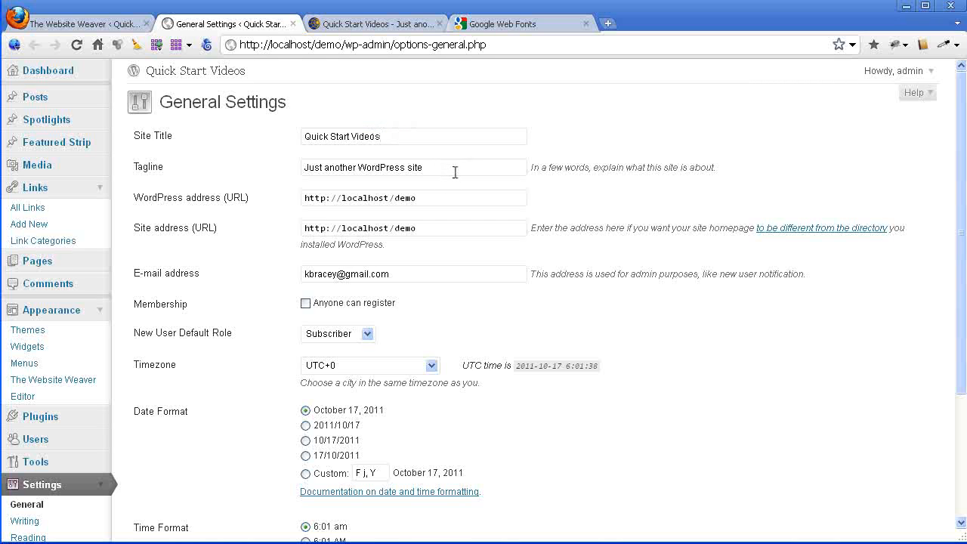
click(424, 167)
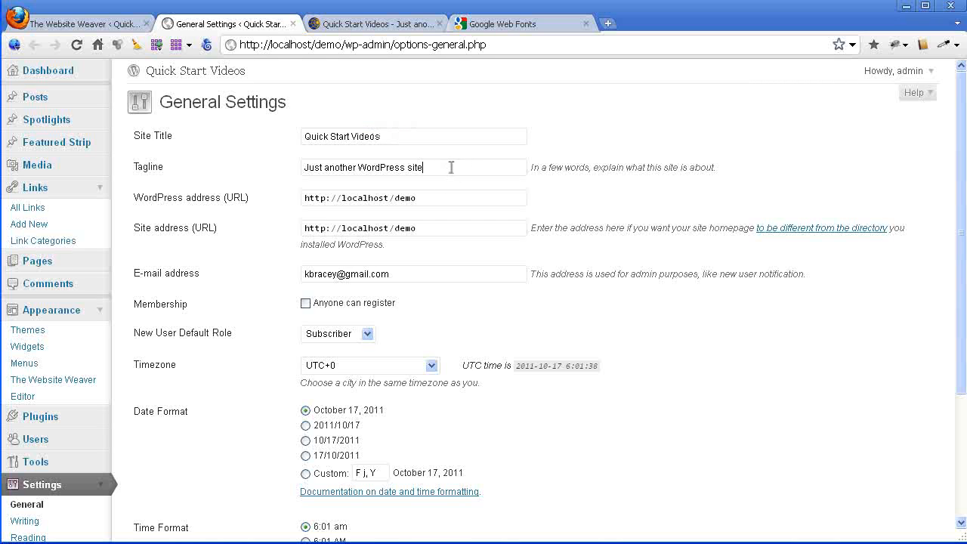
triple_click(362, 166)
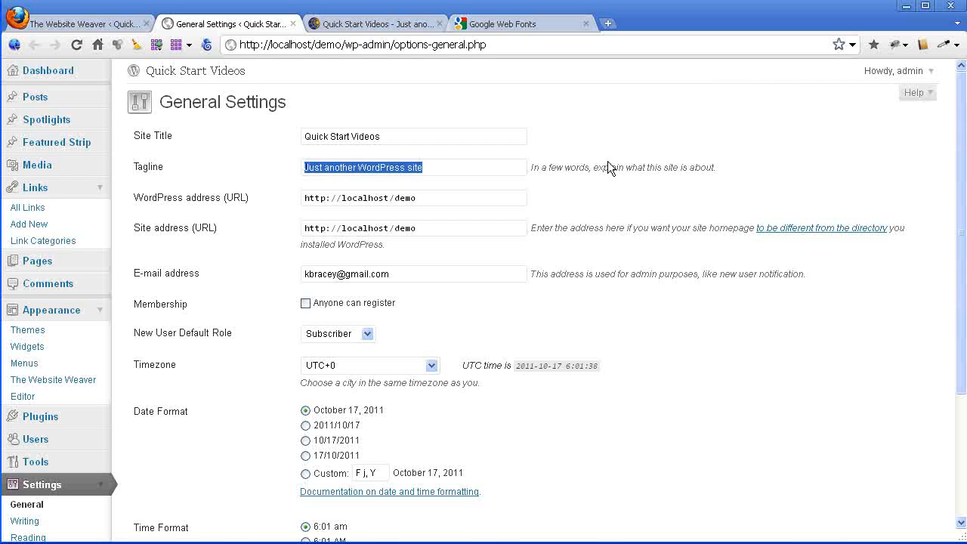
text(Video Training)
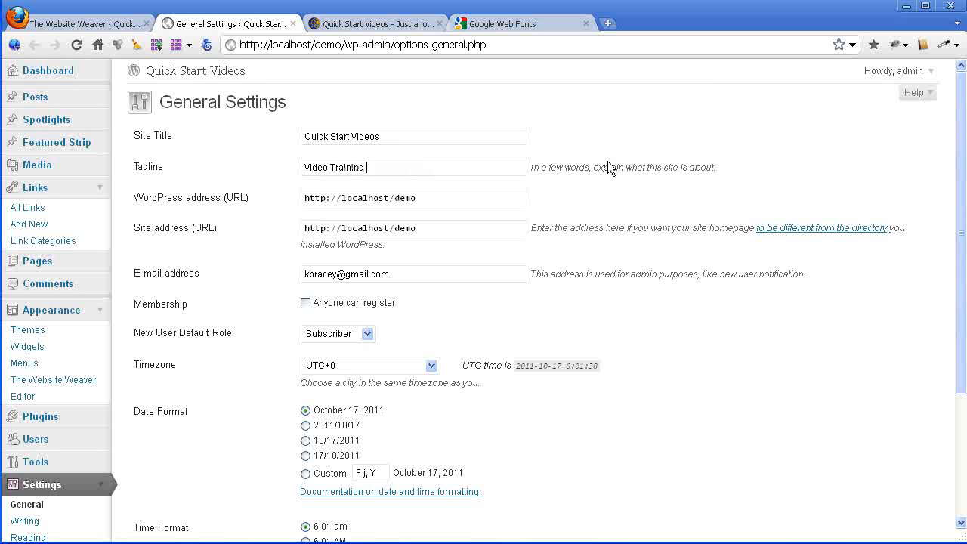
text(for the Website Weaver)
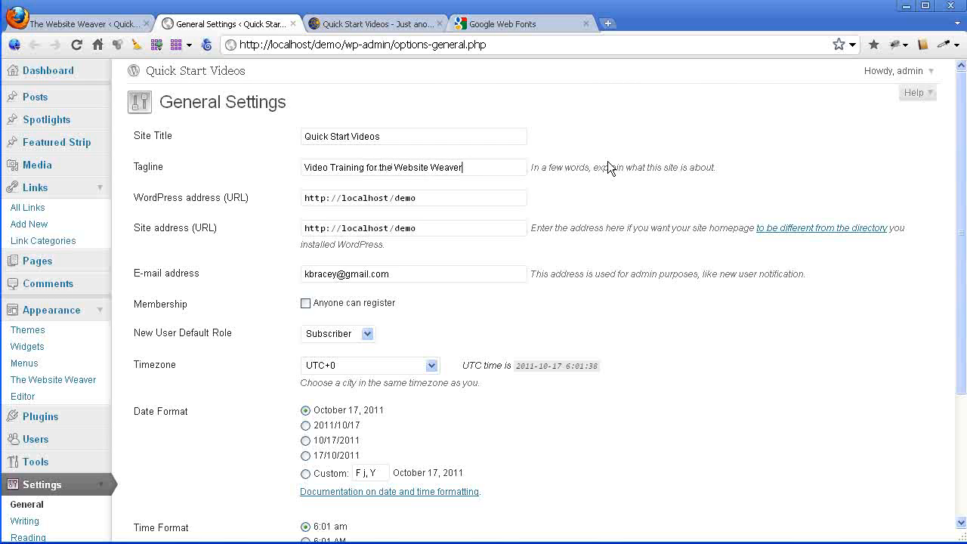
scroll(down, 3)
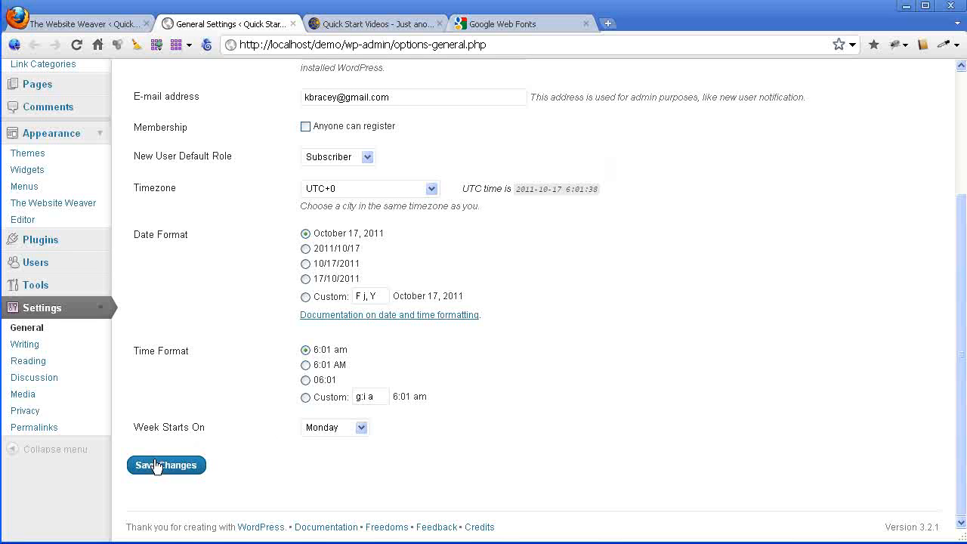
click(167, 466)
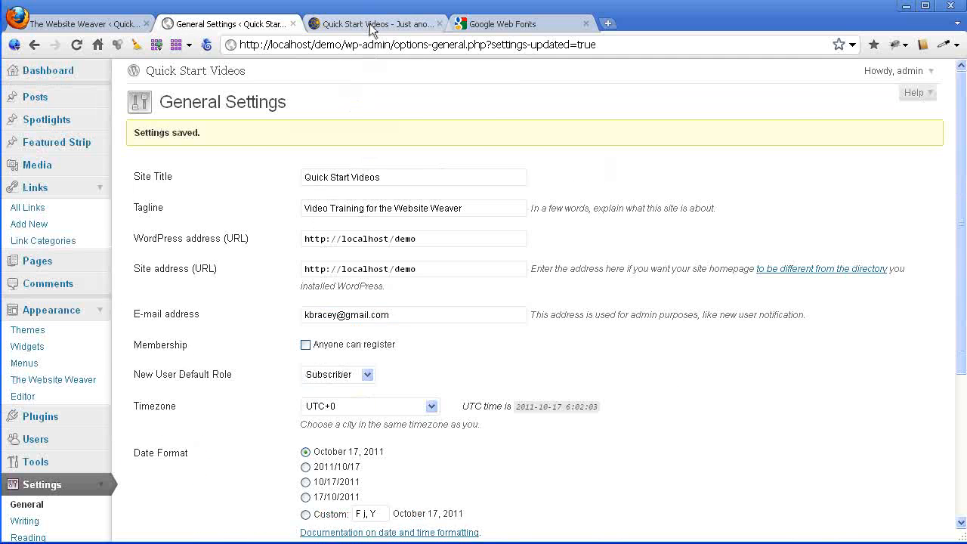
View the live site tab showing the new tagline under Quick Start Videos
click(375, 24)
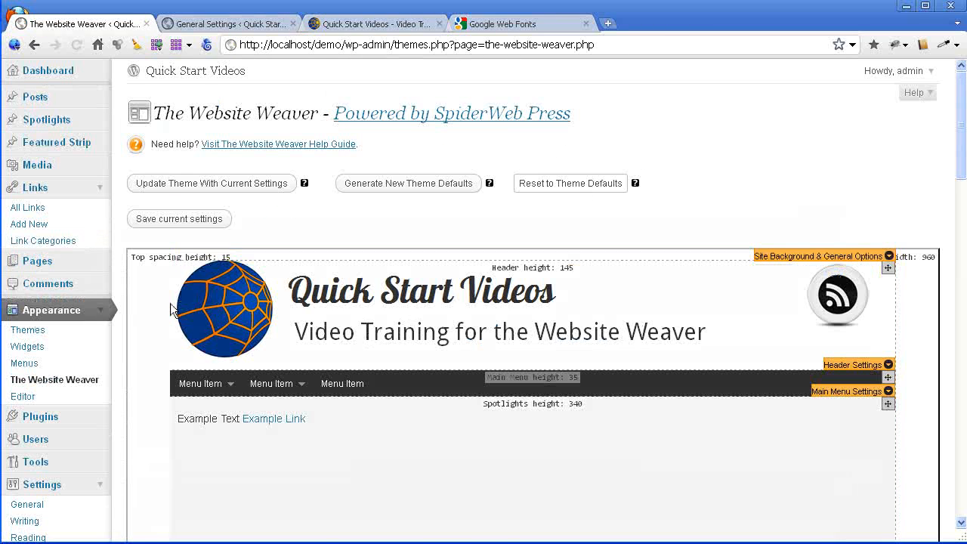
mouse_move(647, 326)
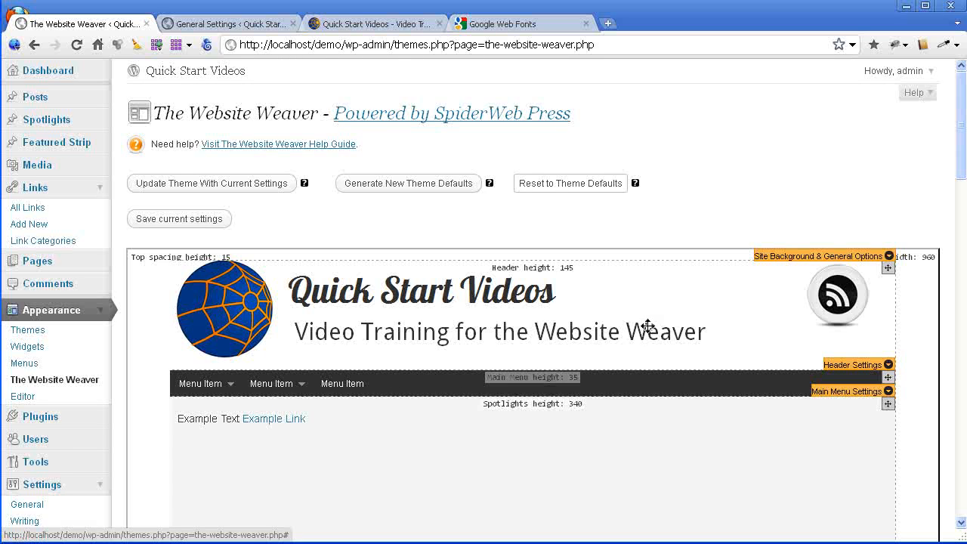
mouse_move(651, 354)
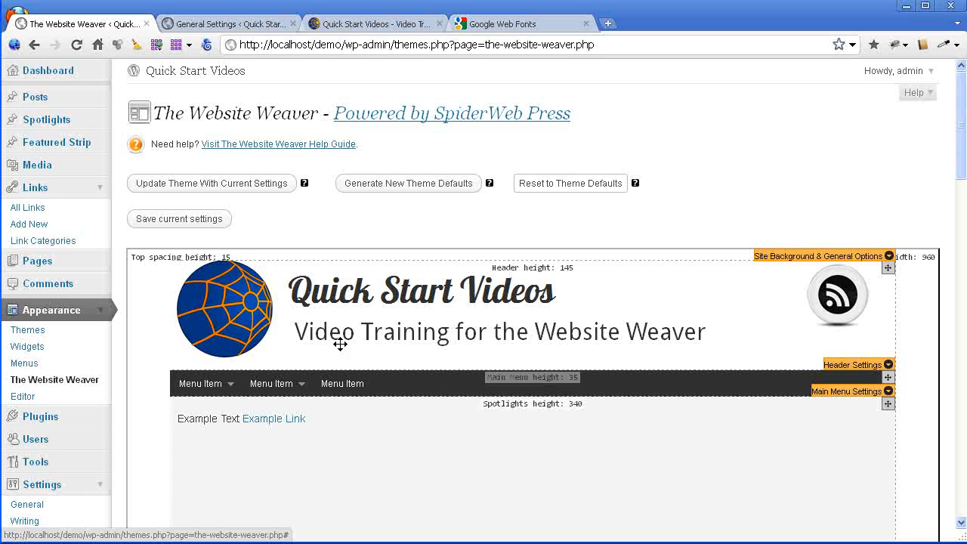
mouse_move(523, 274)
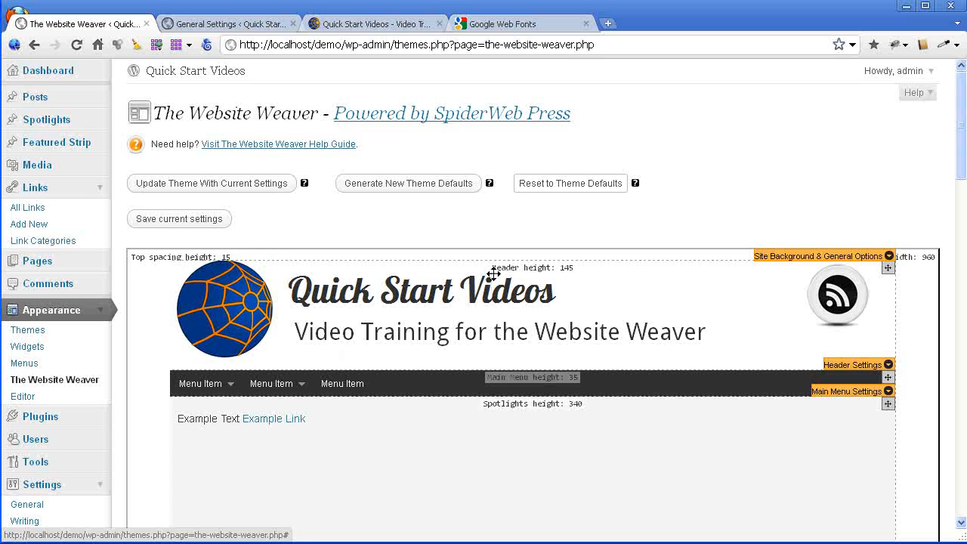
mouse_move(687, 253)
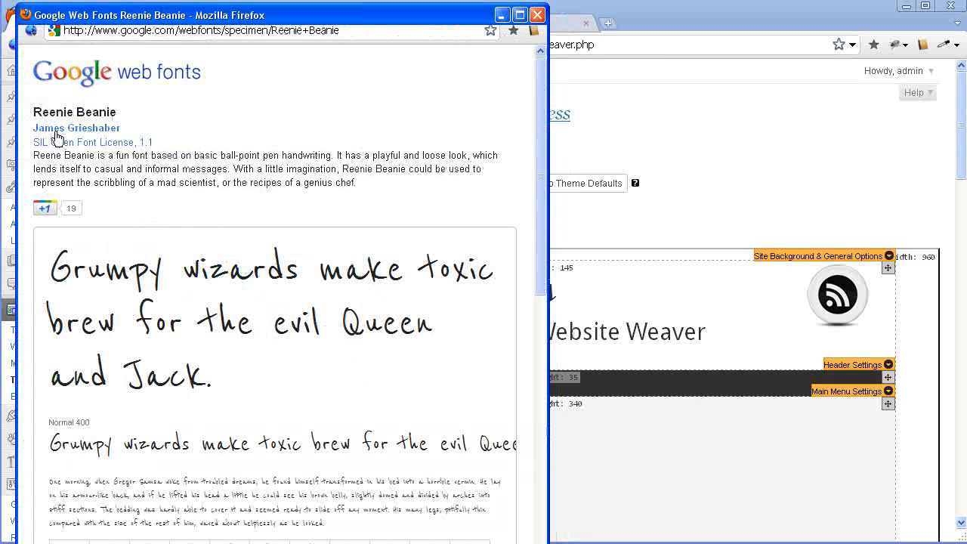
mouse_move(254, 387)
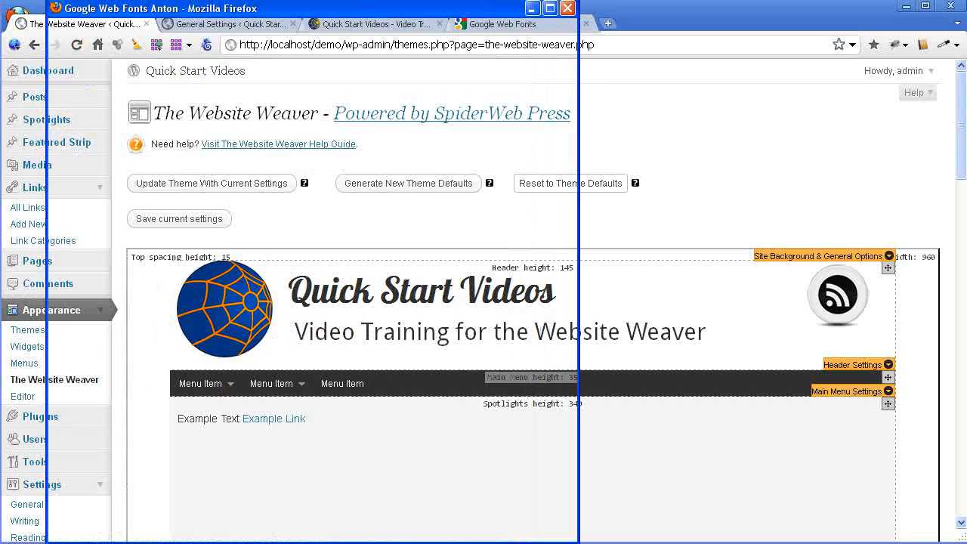
click(506, 24)
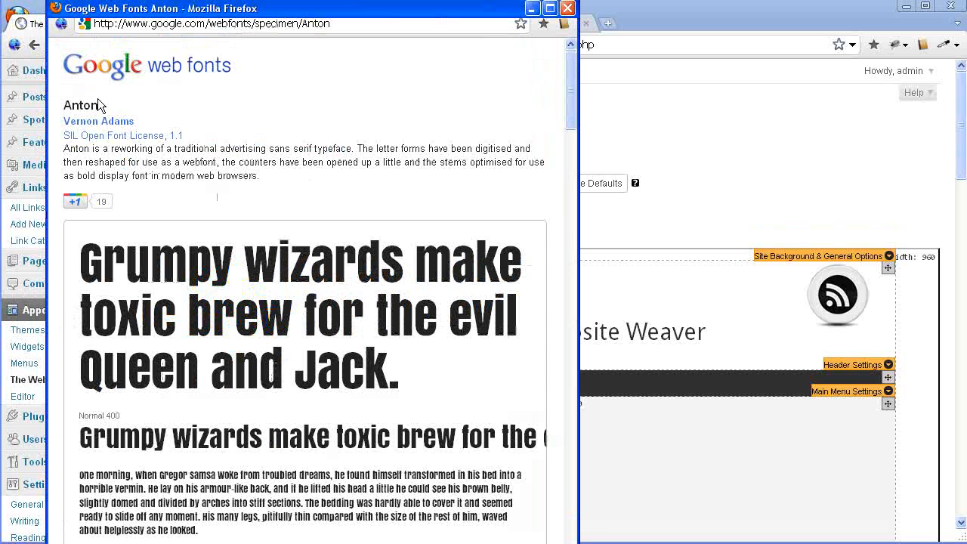
mouse_move(753, 331)
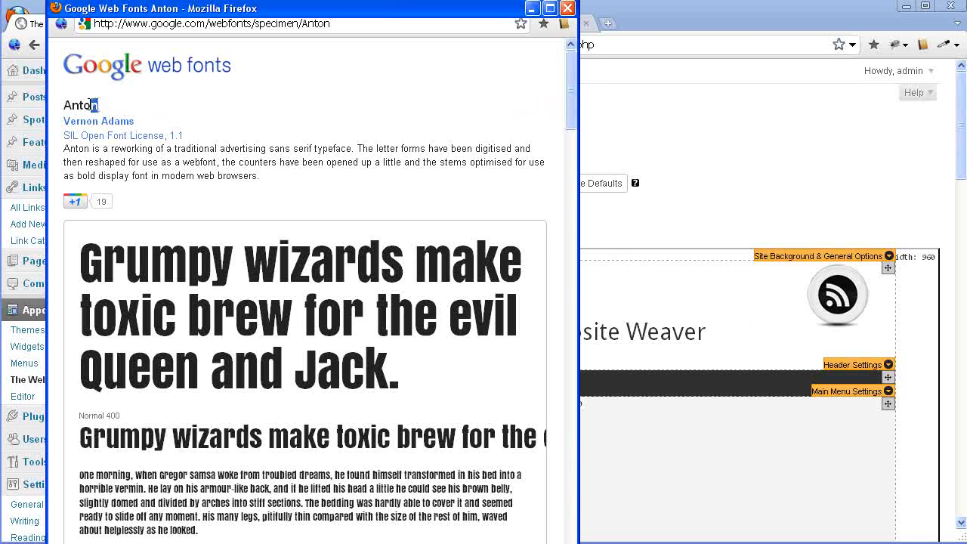
double_click(81, 106)
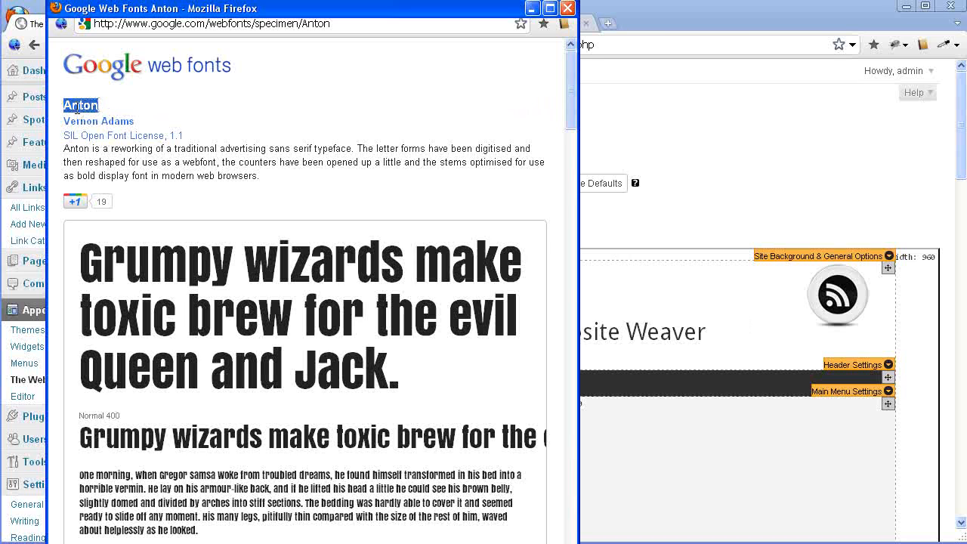
mouse_move(204, 121)
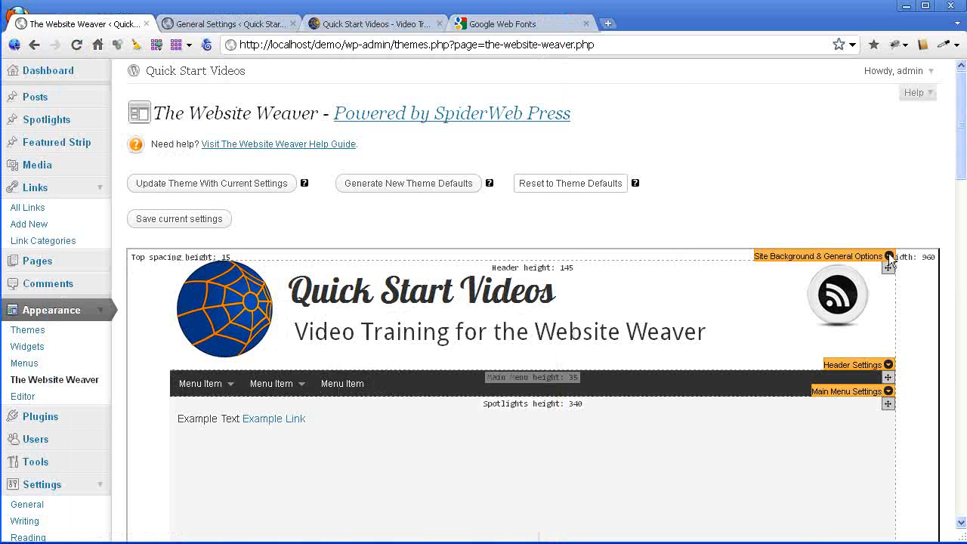
Make Droid Sans available, add Anton as an extra Google font name, and save the font settings
click(889, 257)
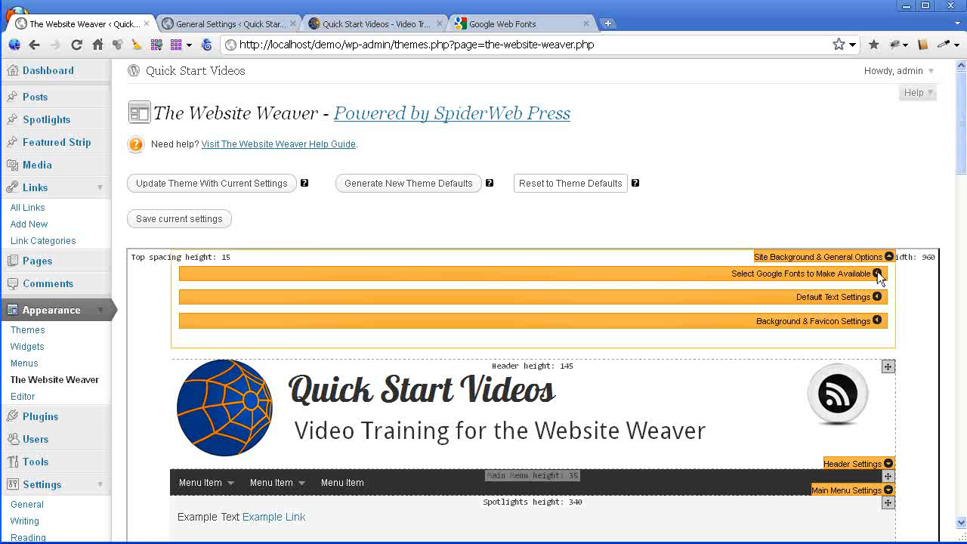
click(882, 274)
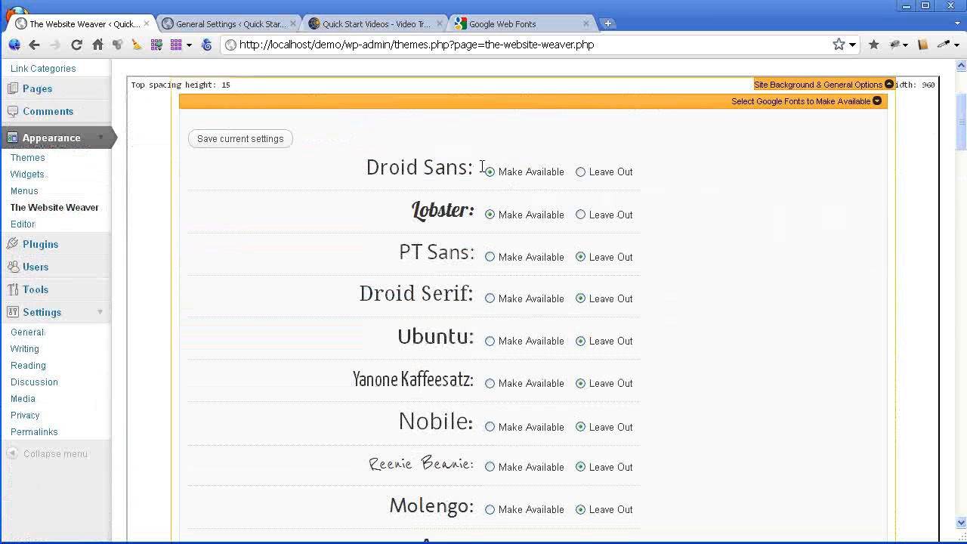
scroll(down, 3)
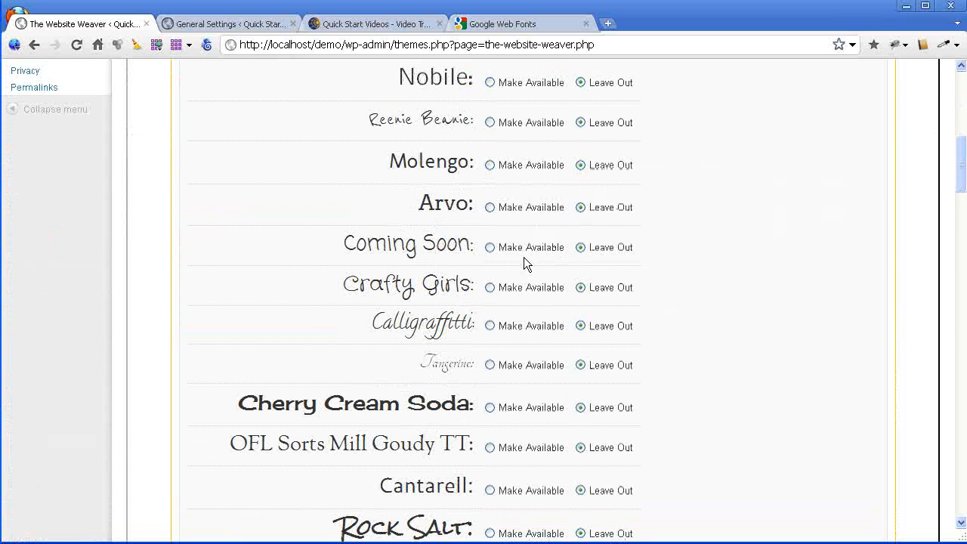
scroll(down, 3)
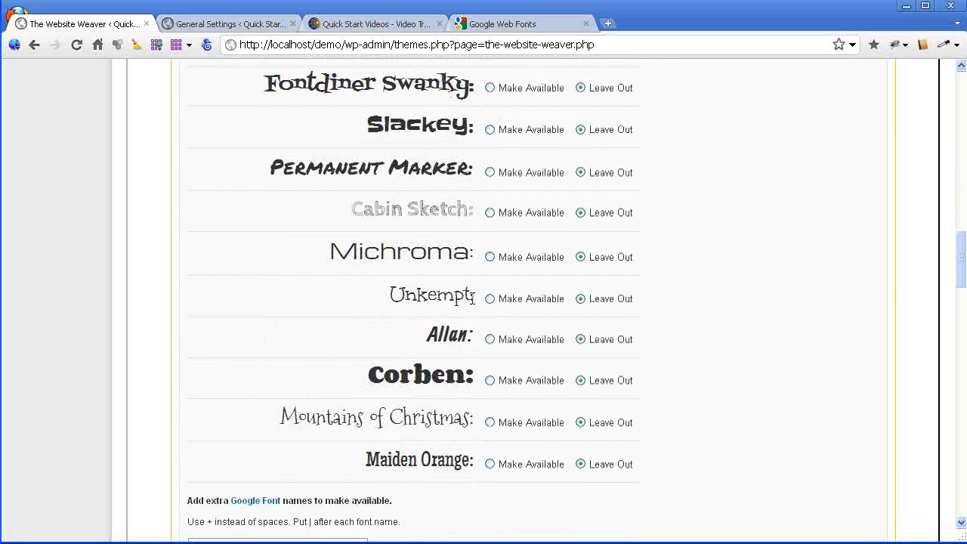
scroll(down, 3)
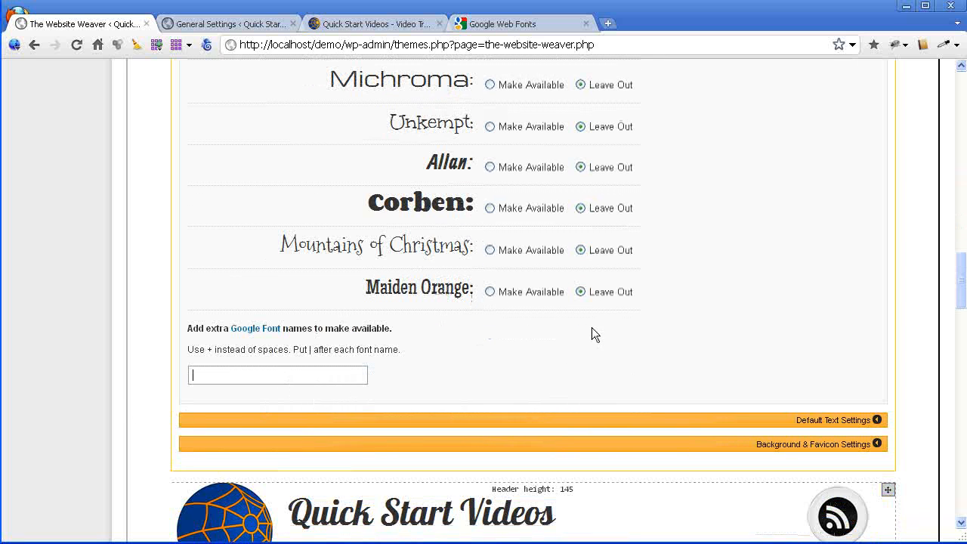
text(Anton)
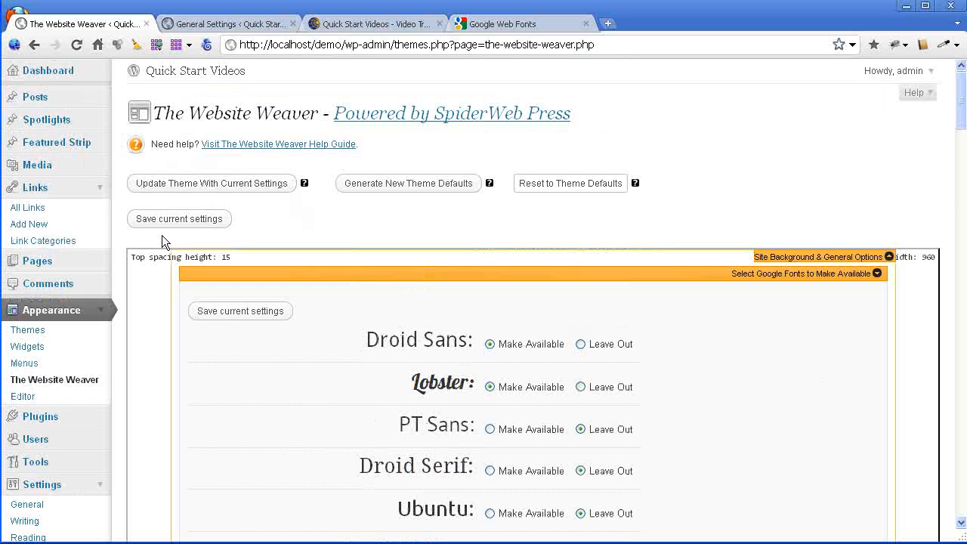
click(178, 218)
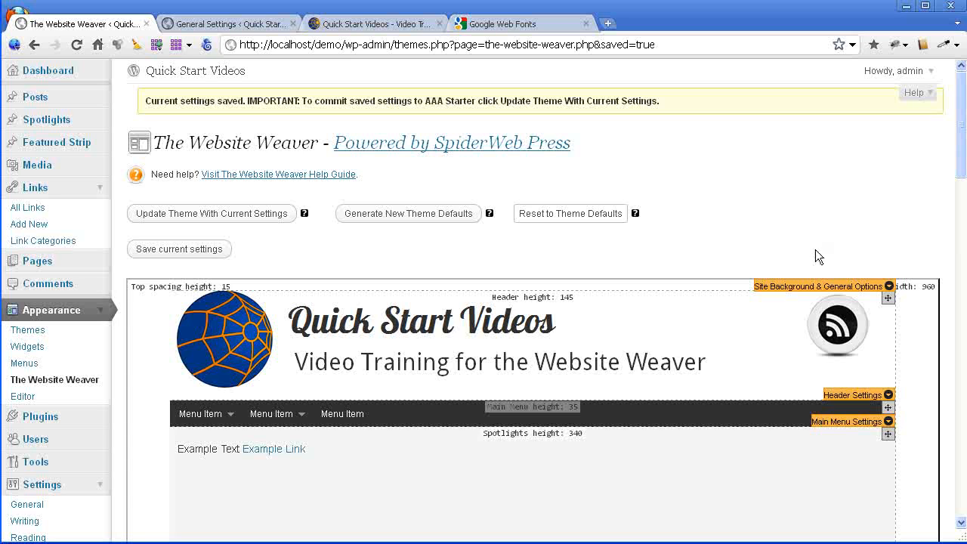
mouse_move(889, 407)
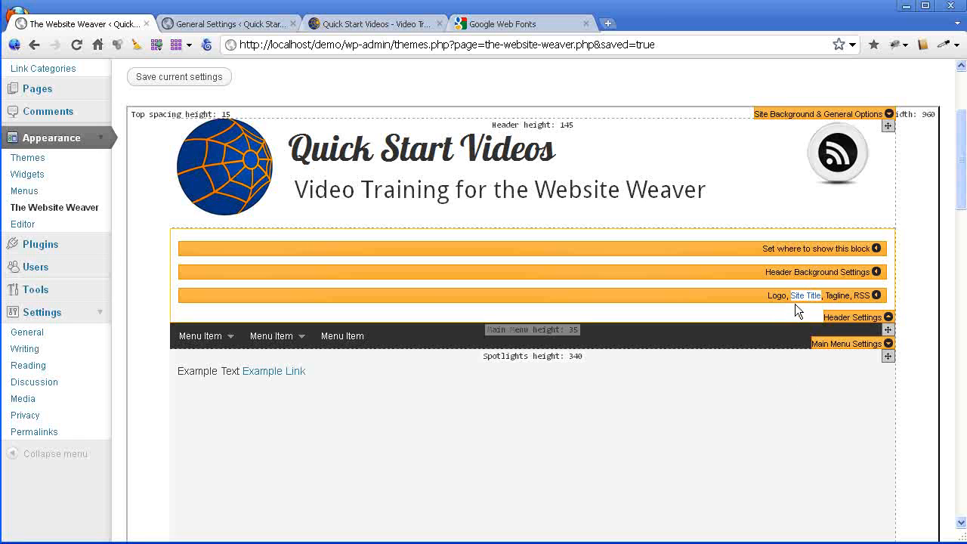
Set the site title font to Anton in the logo/title/tagline panel and save
click(883, 295)
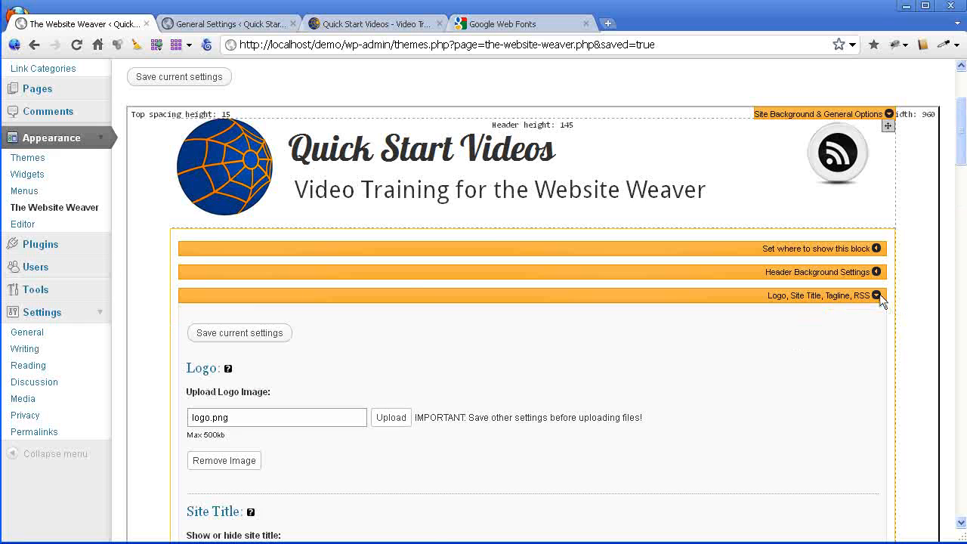
scroll(down, 3)
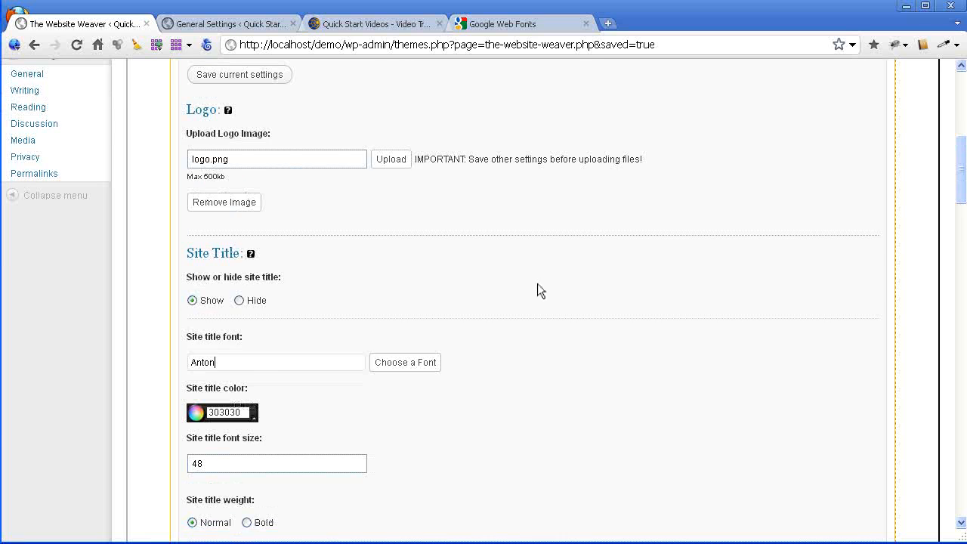
click(239, 74)
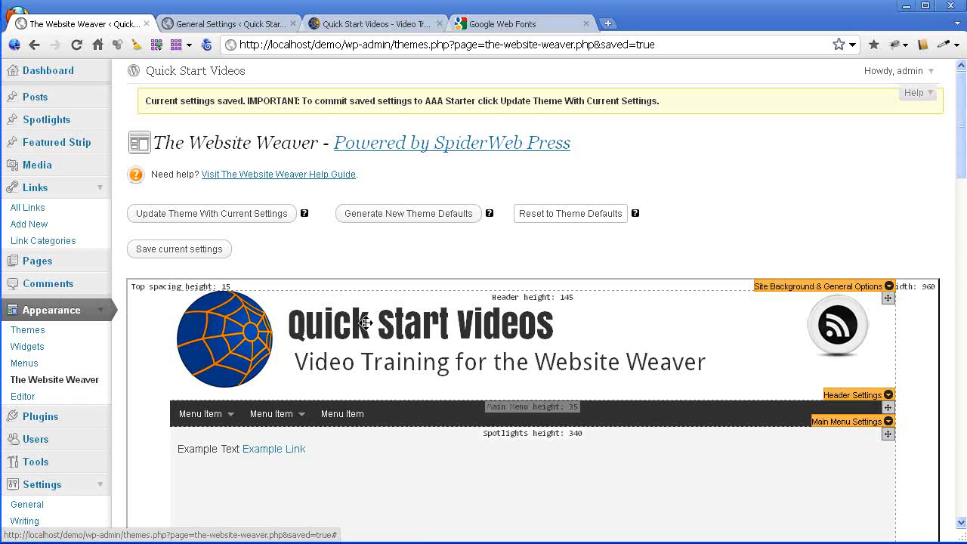
Reopen the site title and tagline panel to enlarge the site title font
click(889, 395)
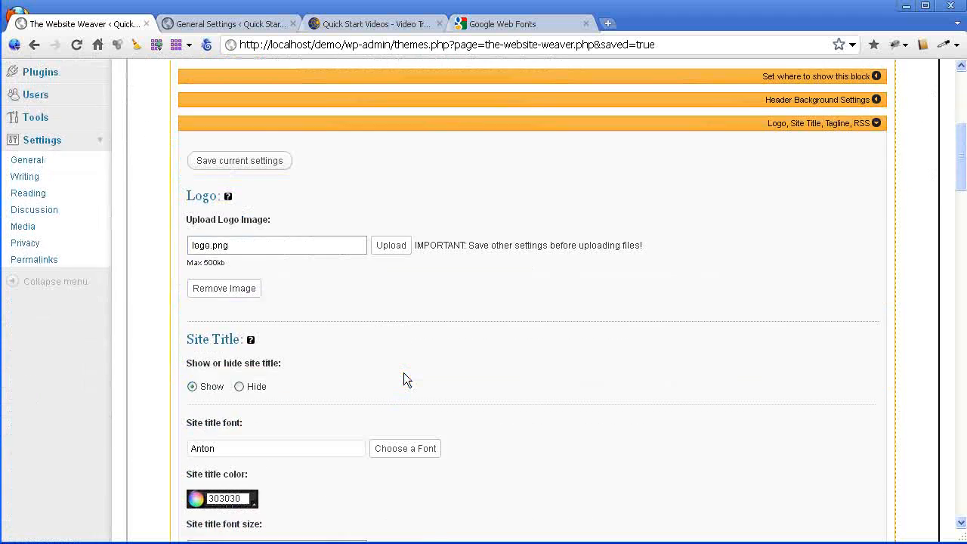
scroll(down, 3)
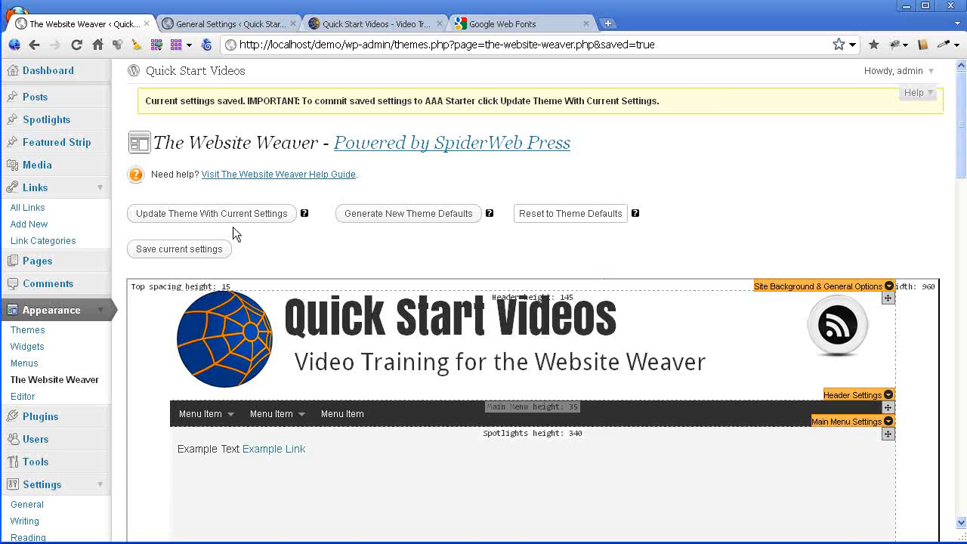
Update the theme with the current settings and confirm the dialog
click(211, 213)
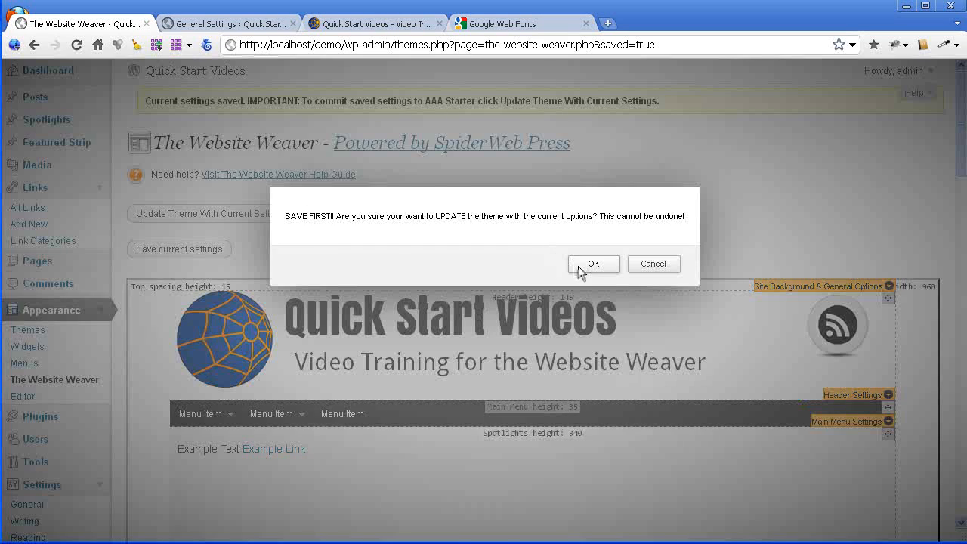
click(594, 263)
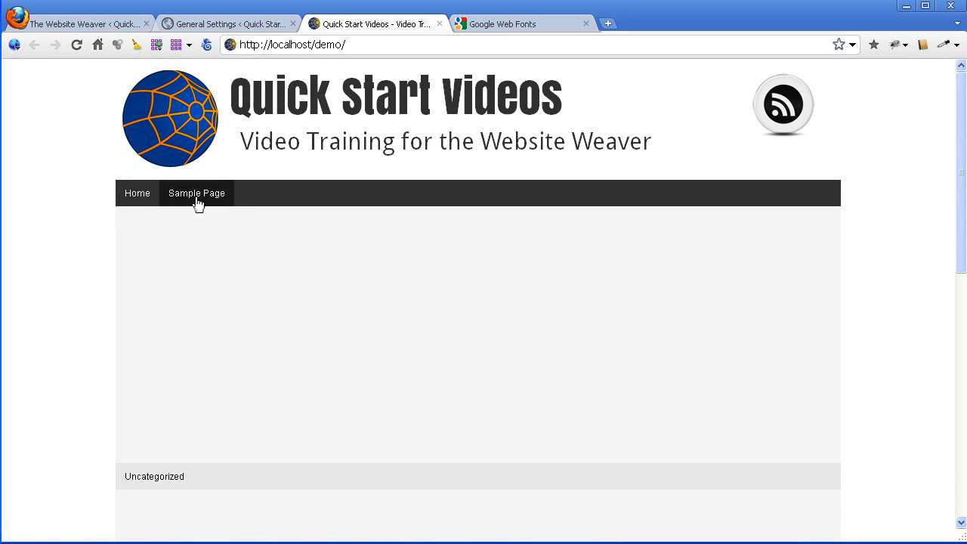
mouse_move(151, 137)
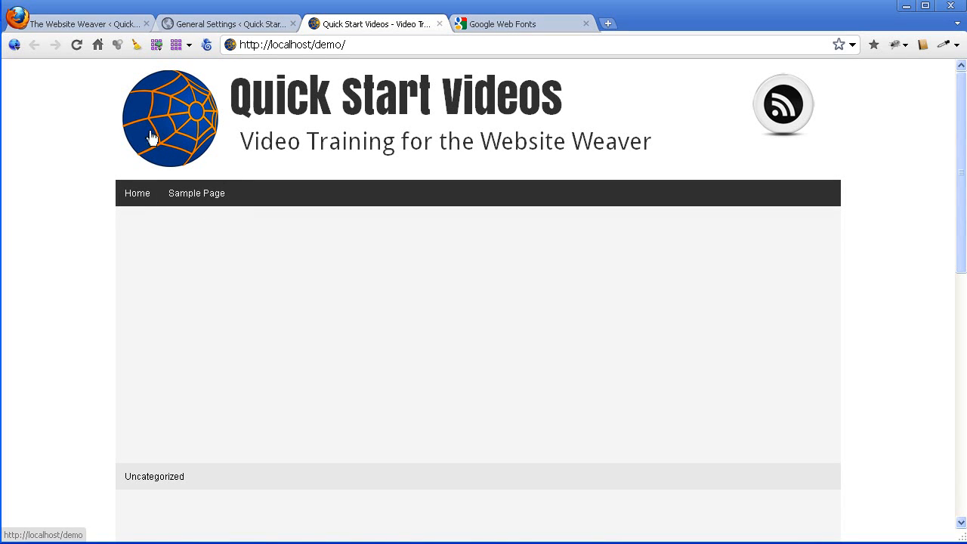
mouse_move(187, 109)
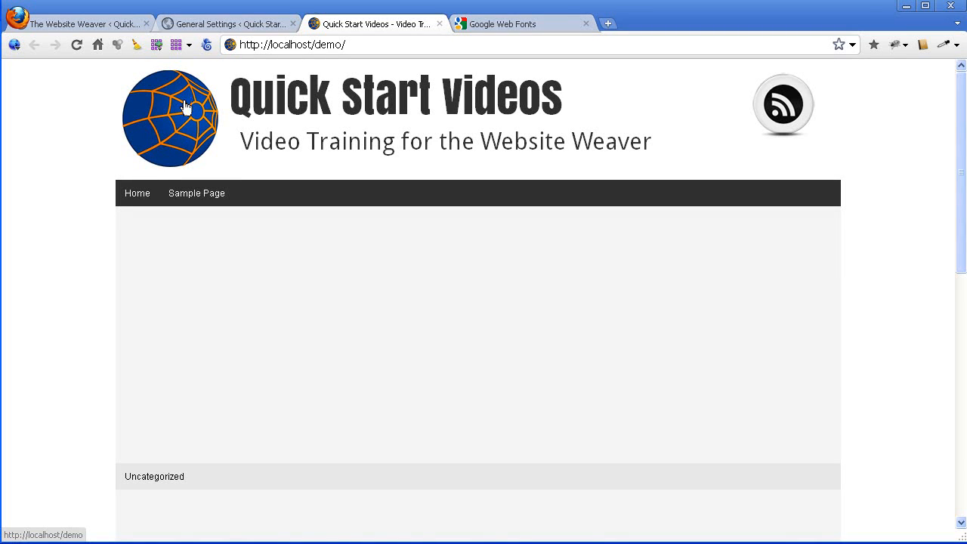
mouse_move(490, 252)
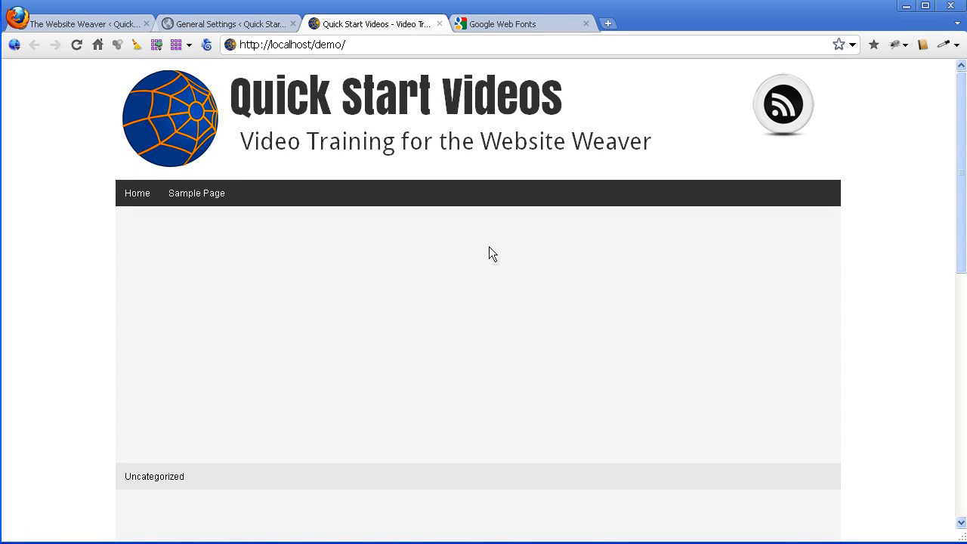
Sample the logo's dark blue with ColorZilla, reading hex #05398A
right_click(492, 254)
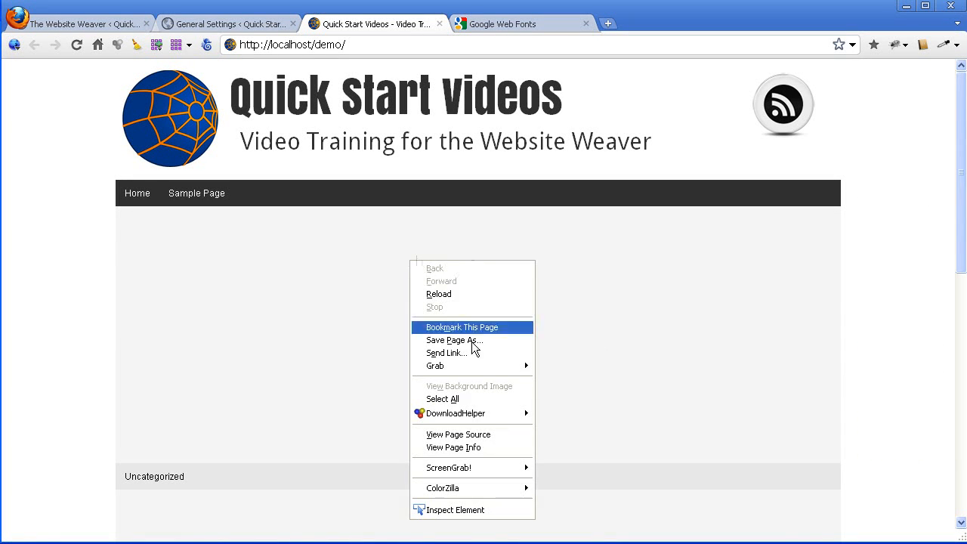
mouse_move(641, 147)
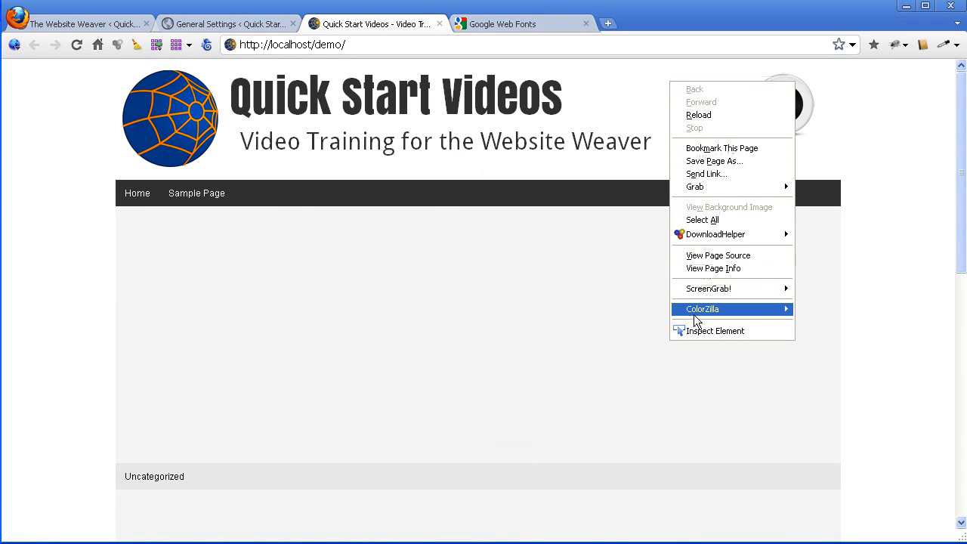
click(834, 316)
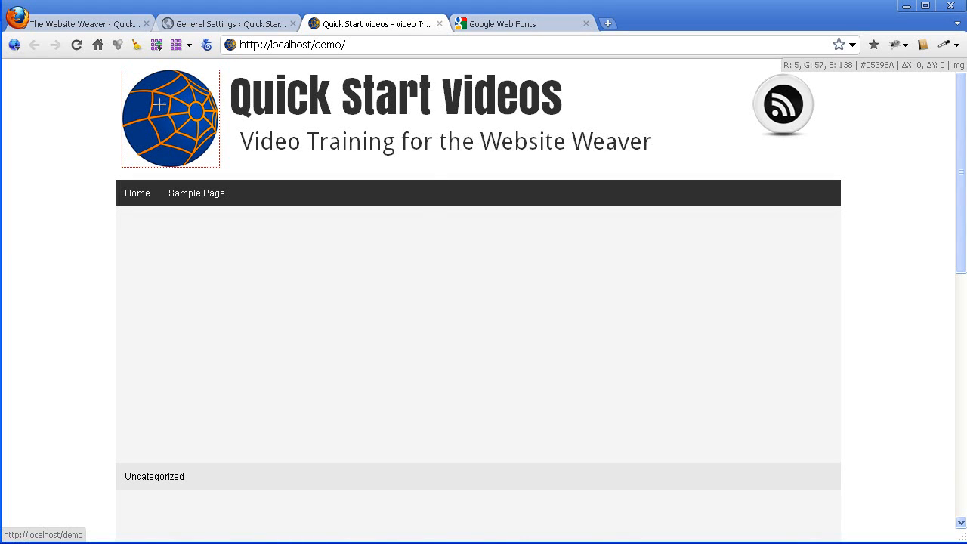
click(163, 104)
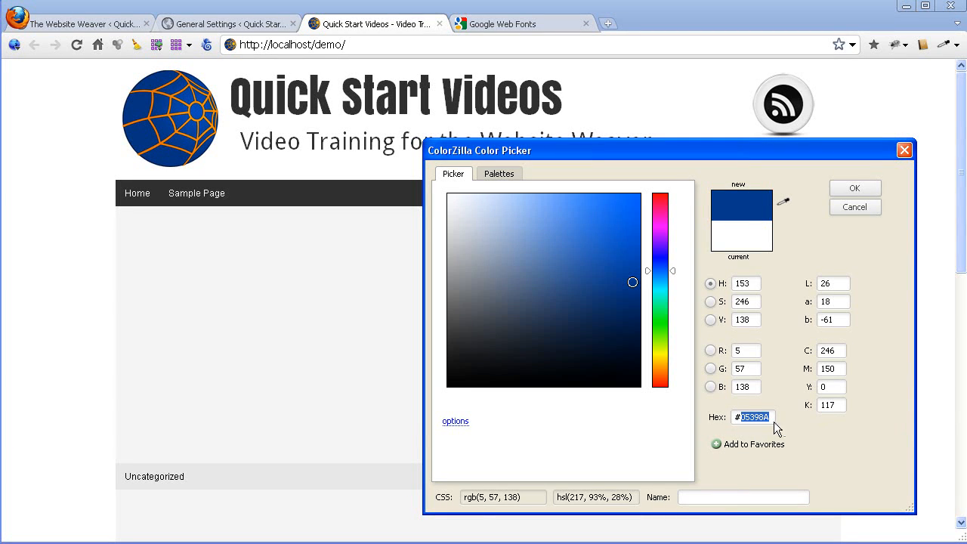
mouse_move(838, 189)
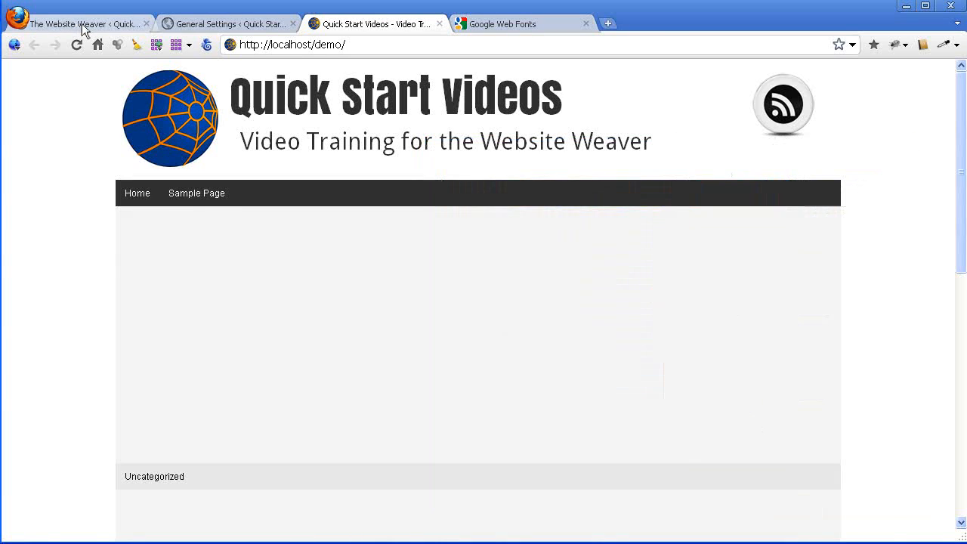
Set the site title colour to 05398A in the theme settings and save
click(90, 24)
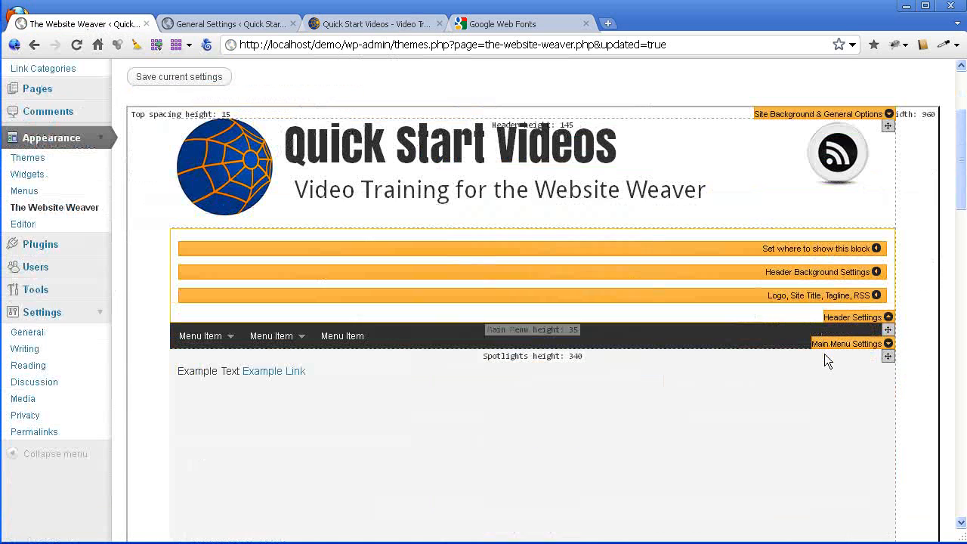
scroll(down, 3)
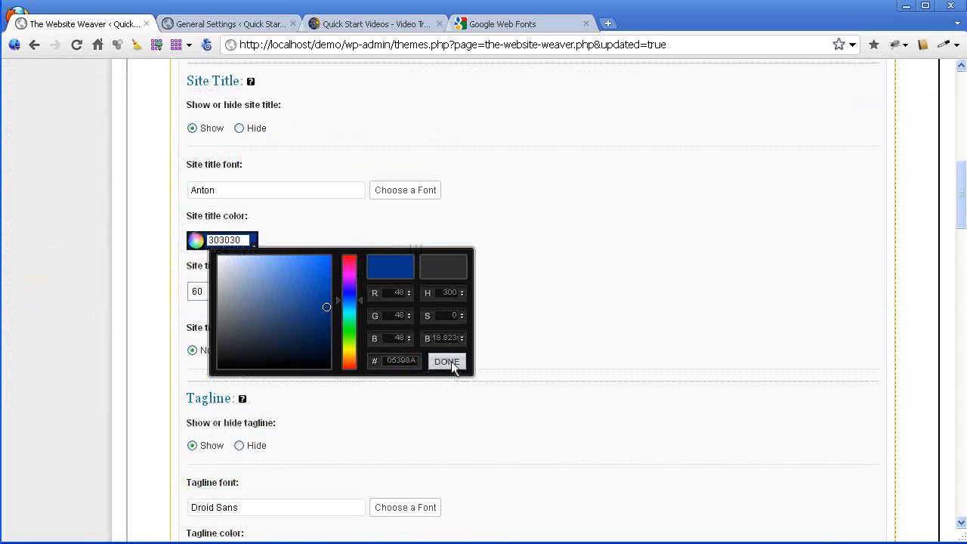
click(447, 362)
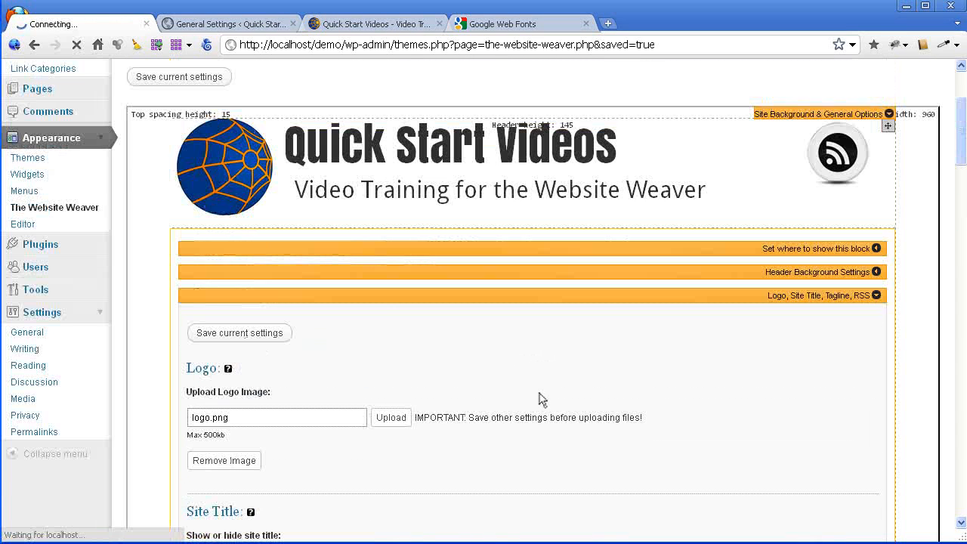
click(179, 76)
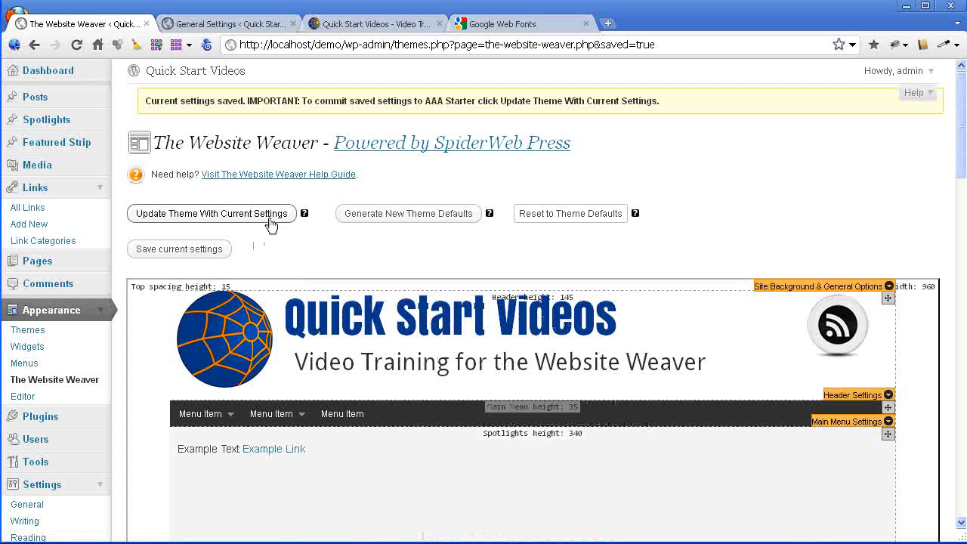
Update the theme with the current settings so the live title turns dark blue
click(211, 213)
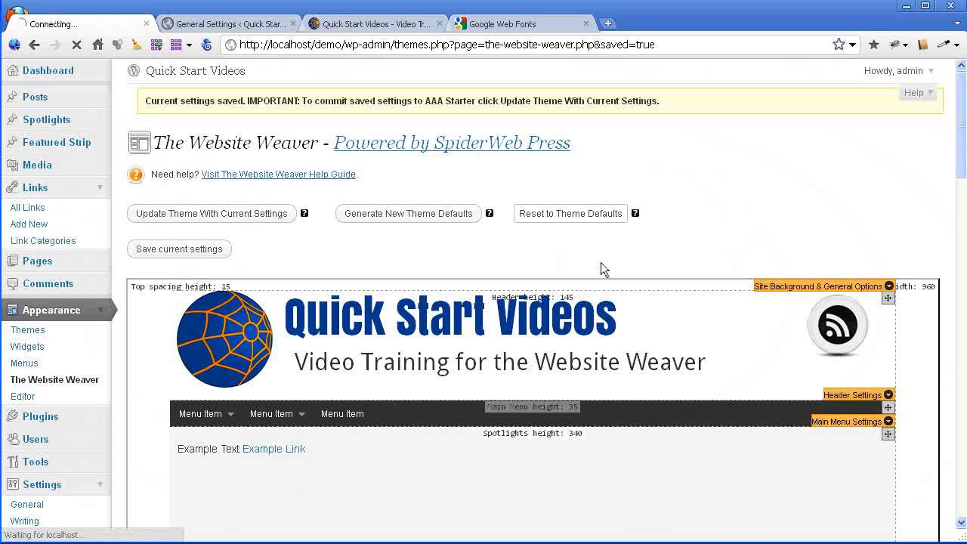
click(212, 213)
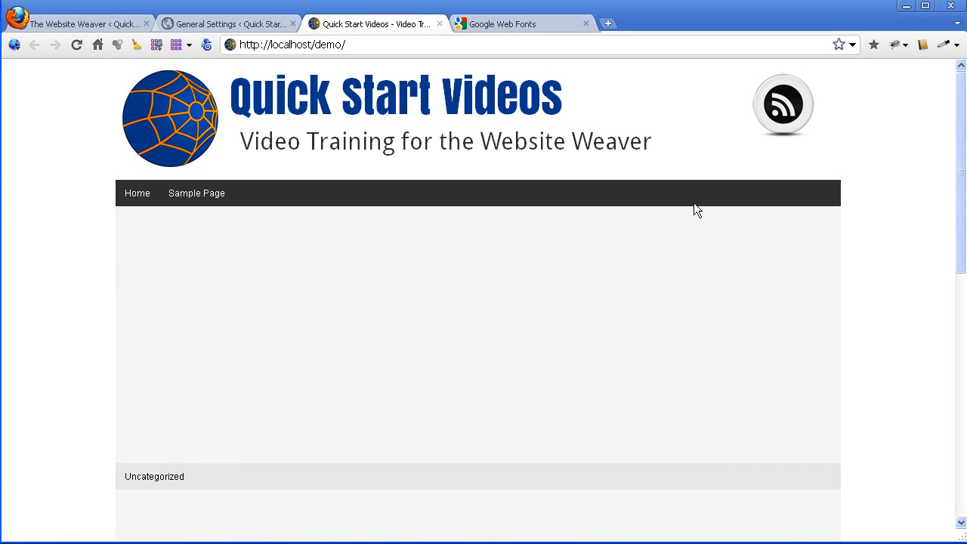
mouse_move(245, 93)
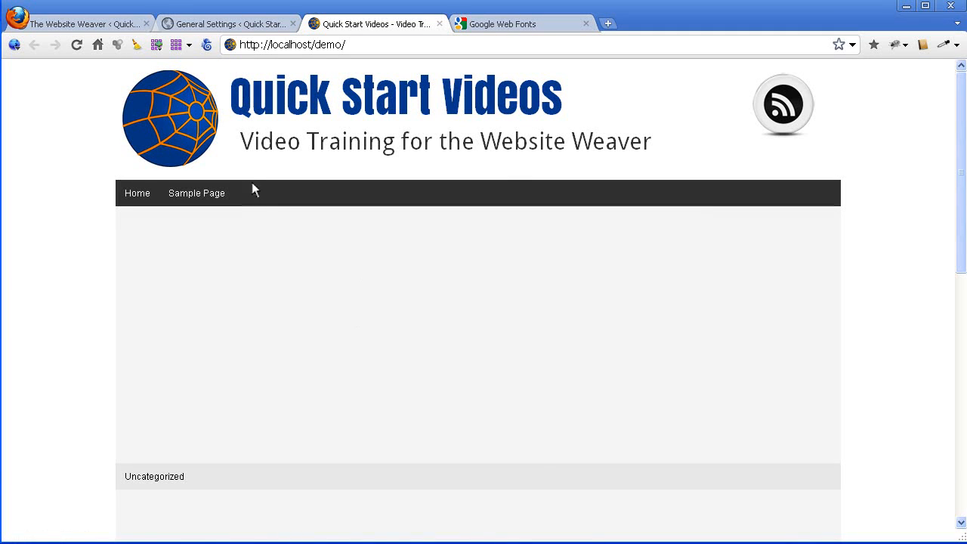
mouse_move(577, 151)
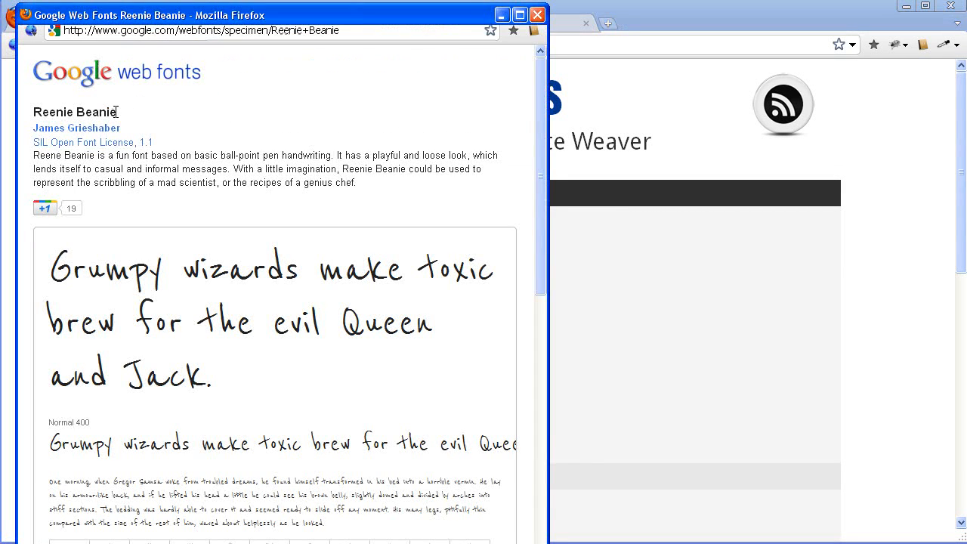
Select the Reenie Beanie font name on its Google Web Fonts specimen page
double_click(75, 112)
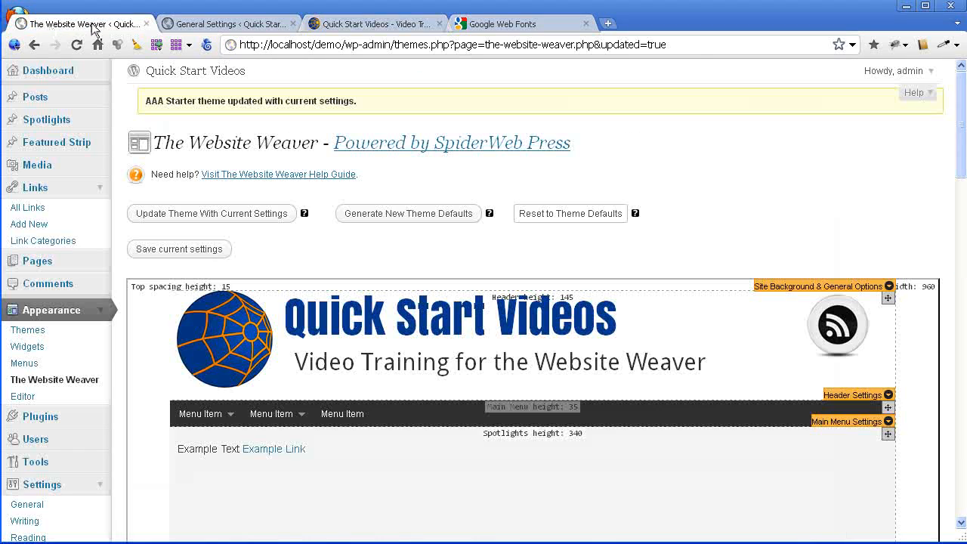
Add '|Reenie Beanie' after Anton in the extra Google font names box
scroll(down, 3)
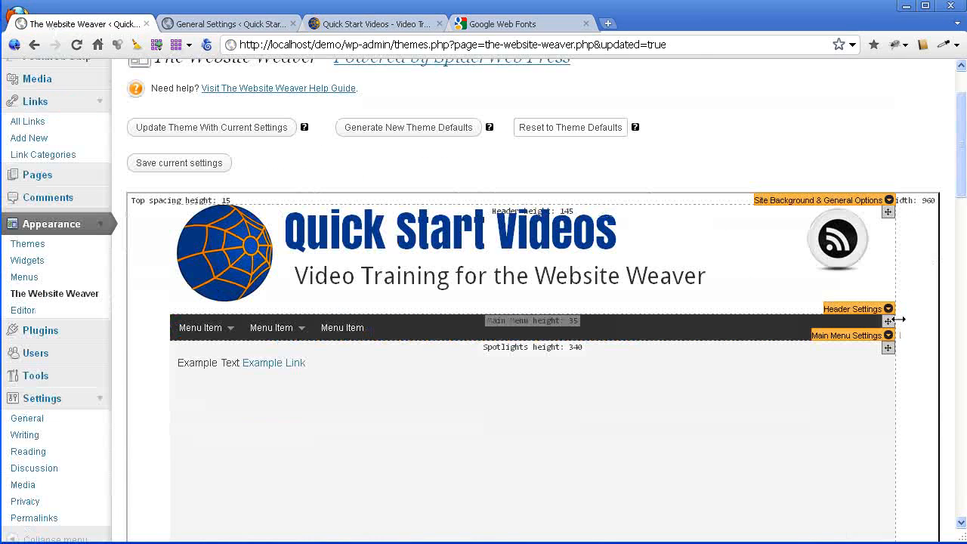
click(888, 199)
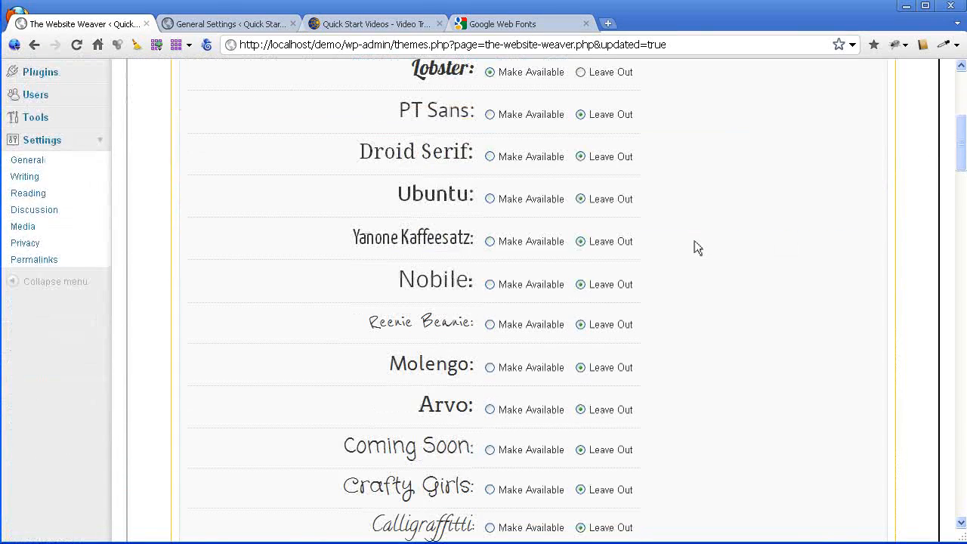
scroll(down, 3)
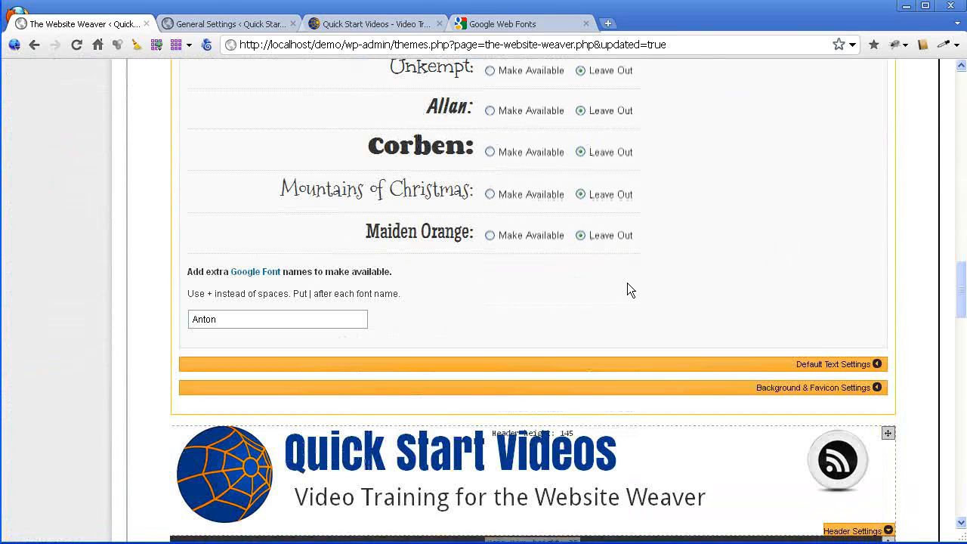
click(278, 319)
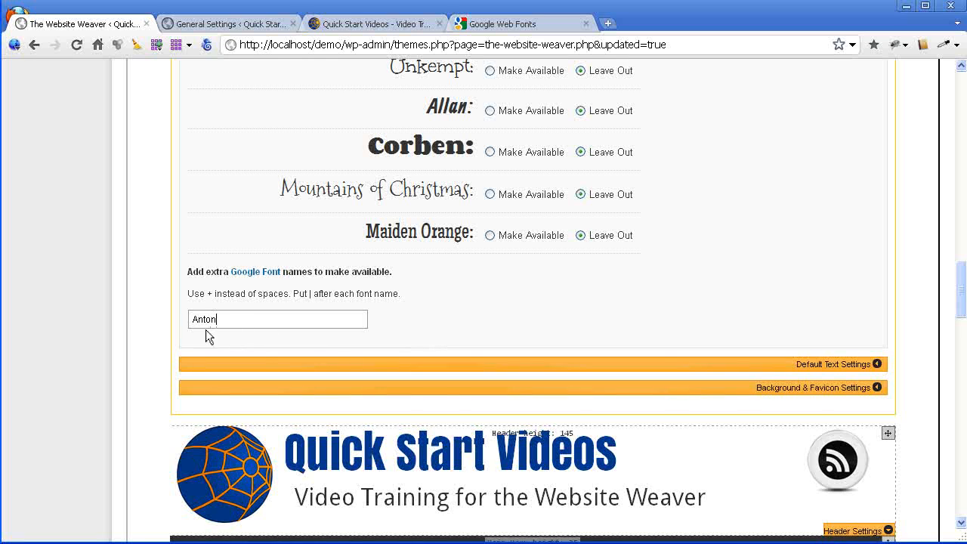
text(Reenie Beanie)
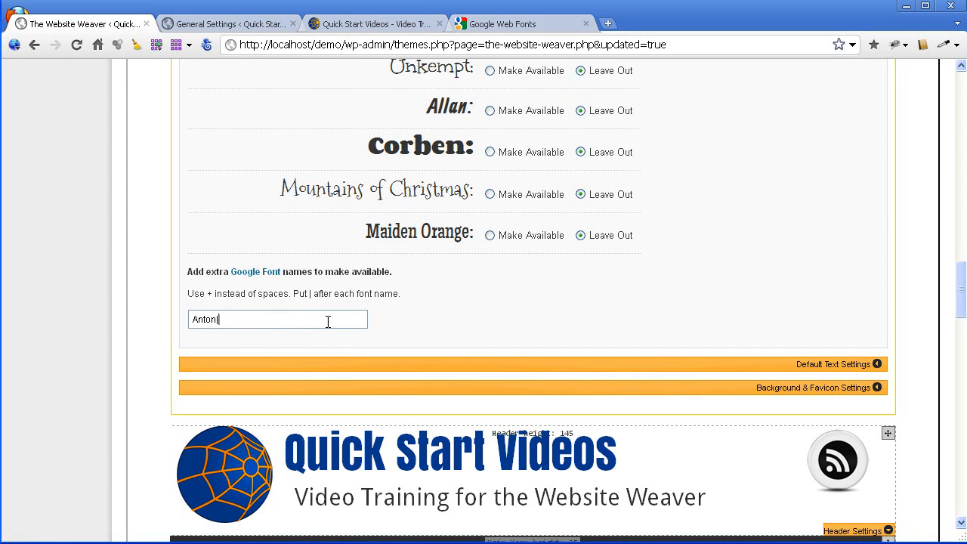
text(|Reenie Beanie)
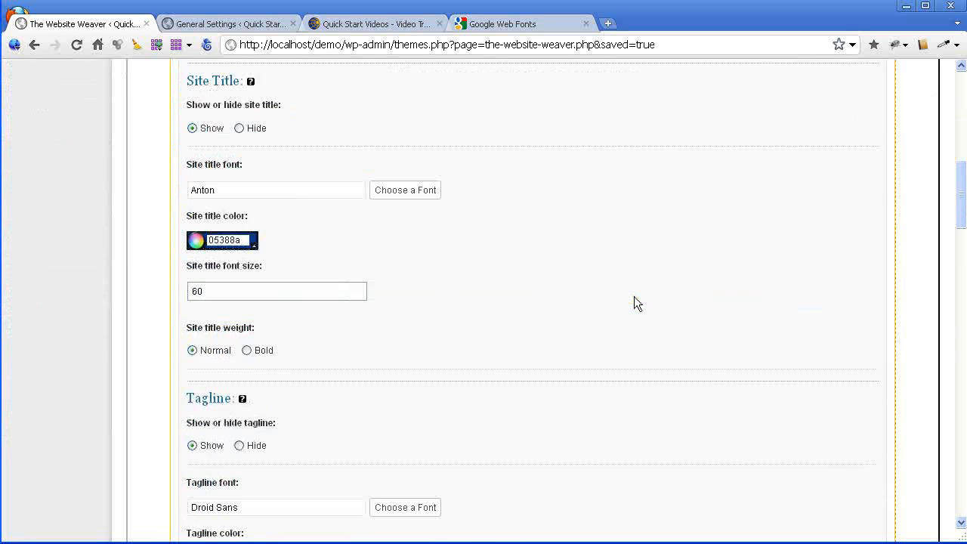
Change the tagline font from Droid Sans to Reenie Beanie at size 50 and save the settings
scroll(down, 3)
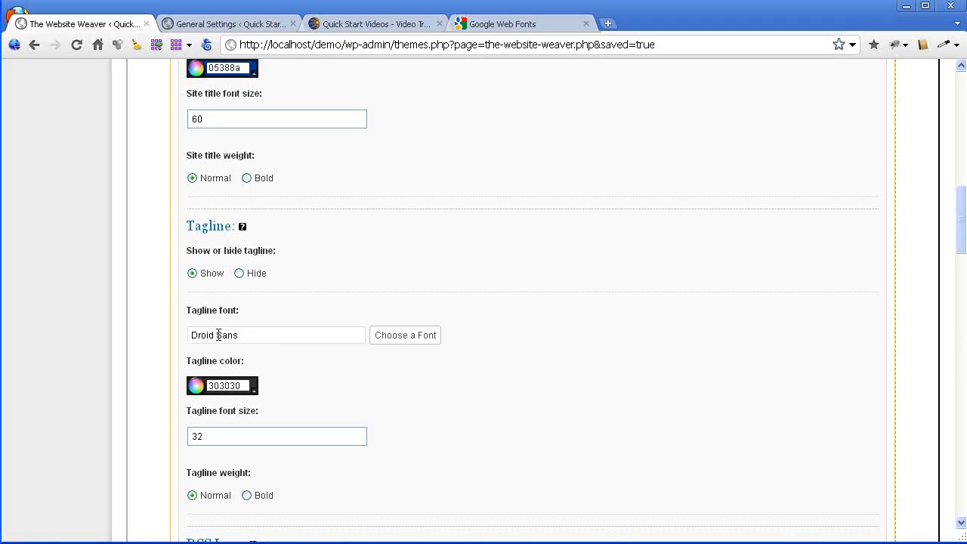
double_click(217, 335)
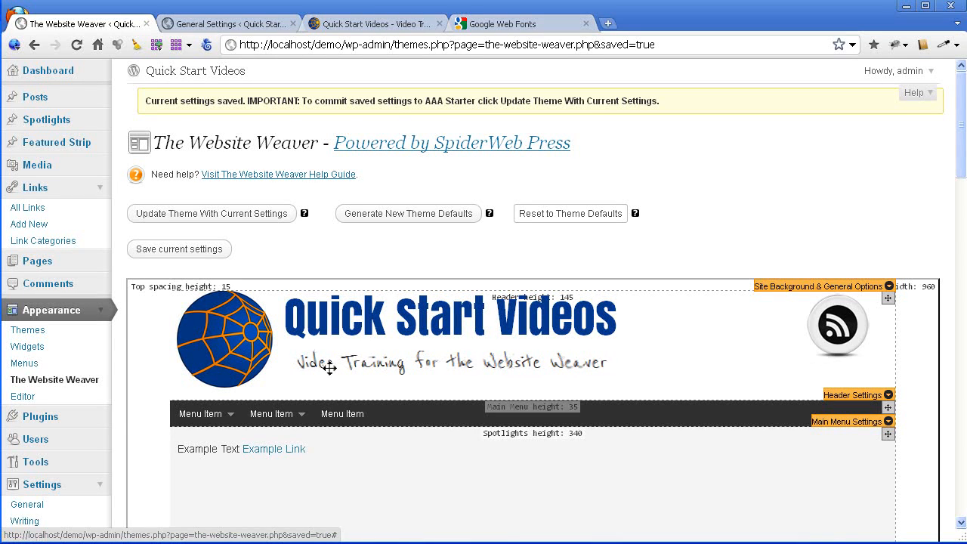
mouse_move(936, 417)
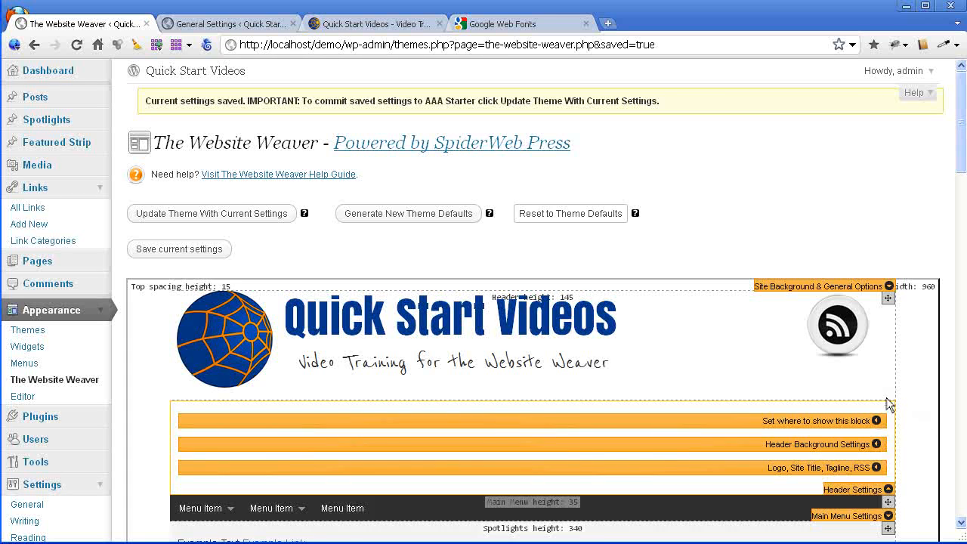
scroll(down, 3)
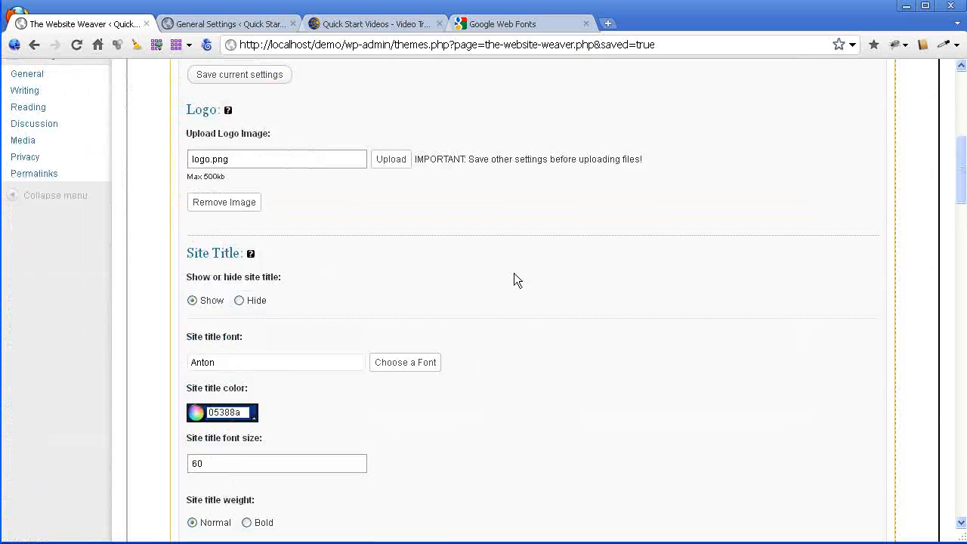
scroll(down, 3)
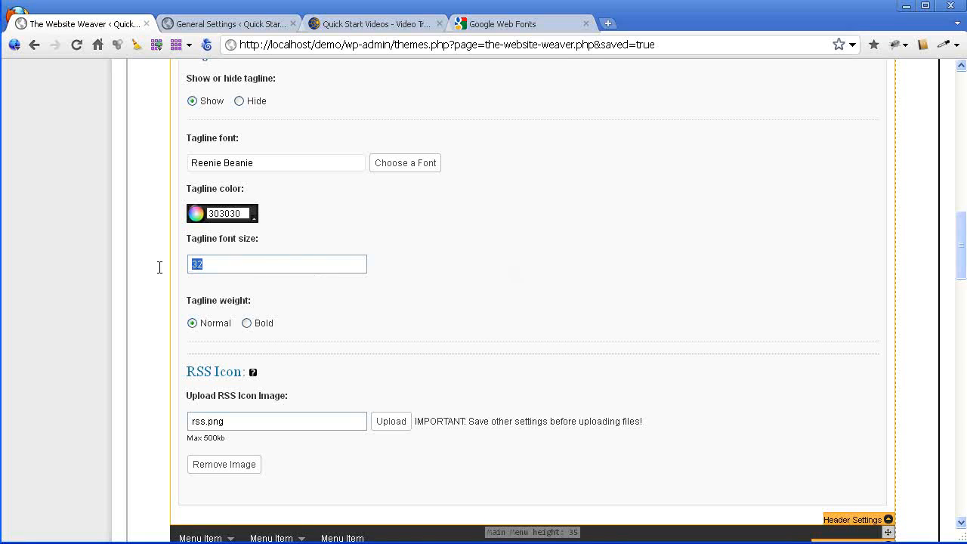
text(50)
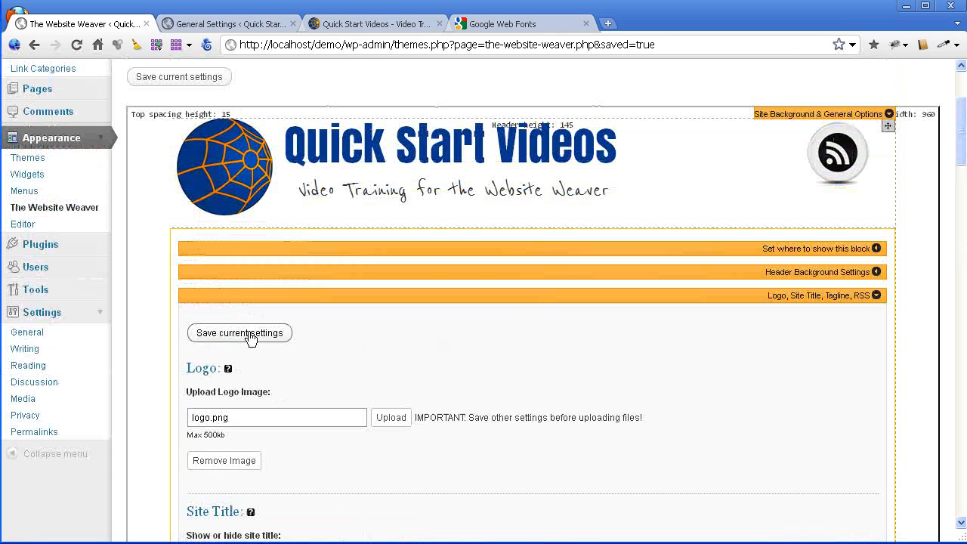
click(239, 333)
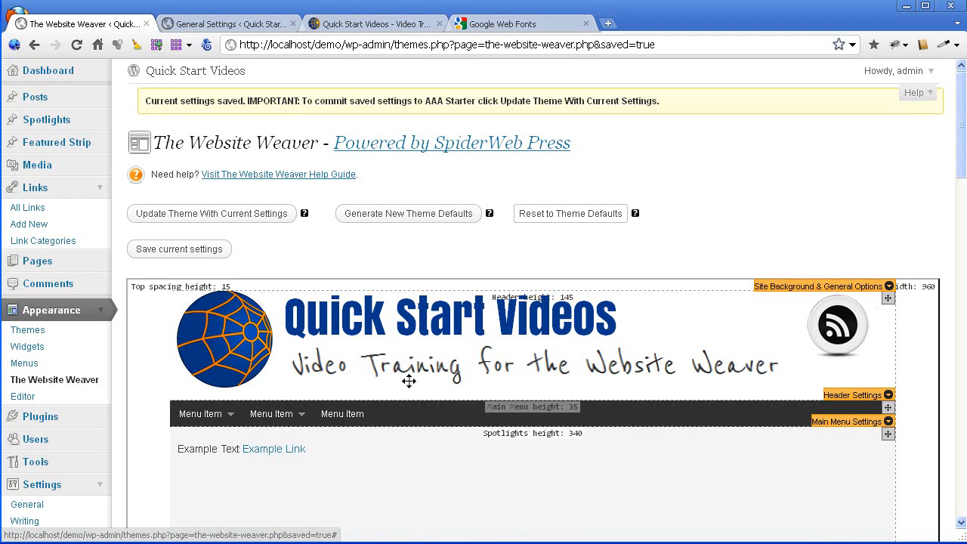
mouse_move(357, 339)
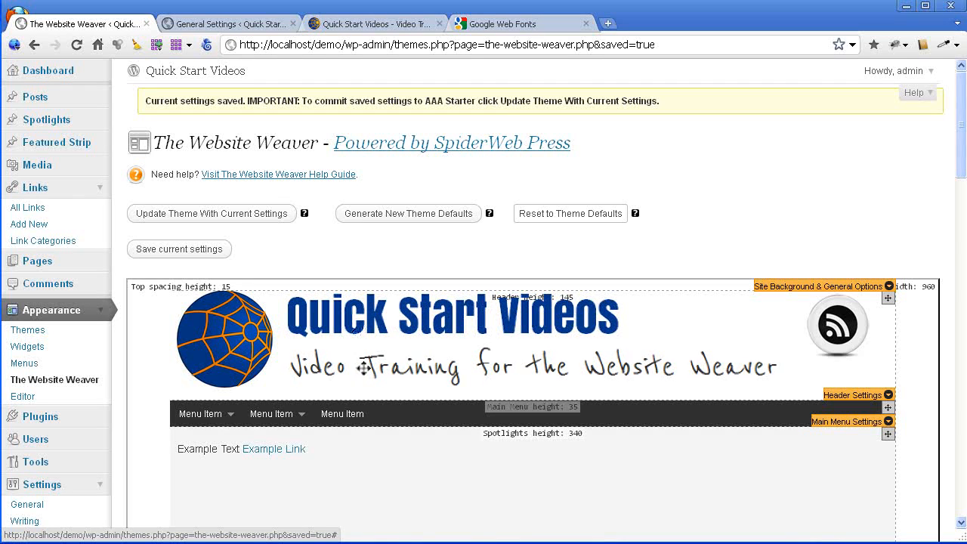
click(889, 395)
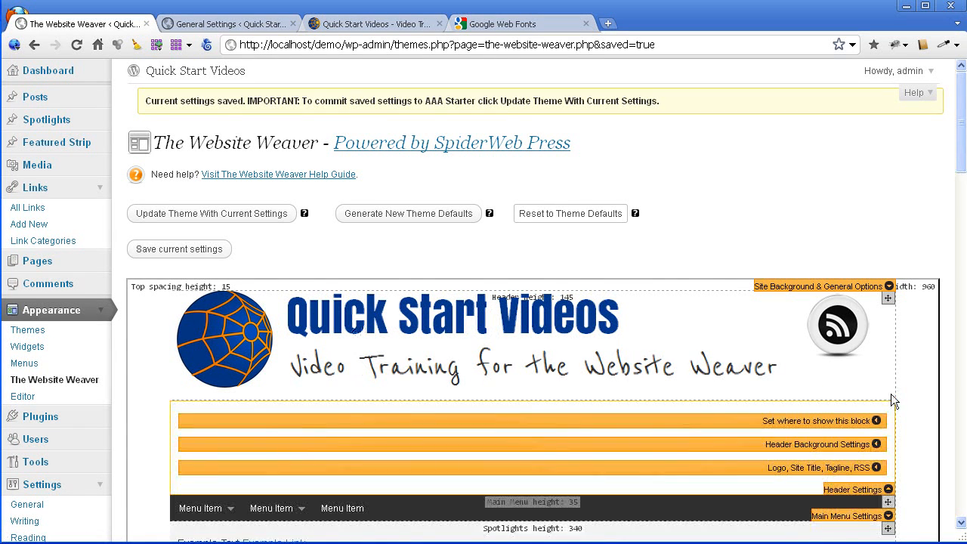
scroll(down, 3)
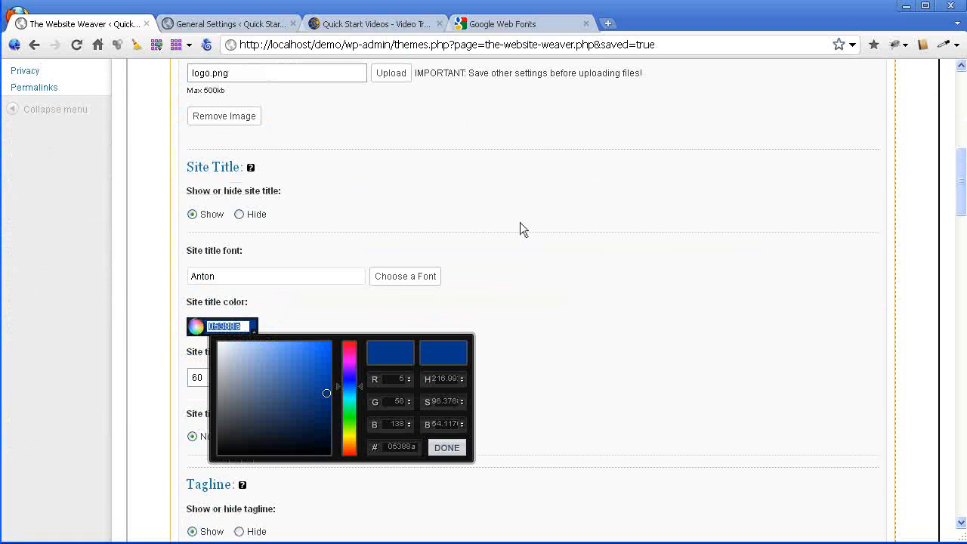
scroll(down, 3)
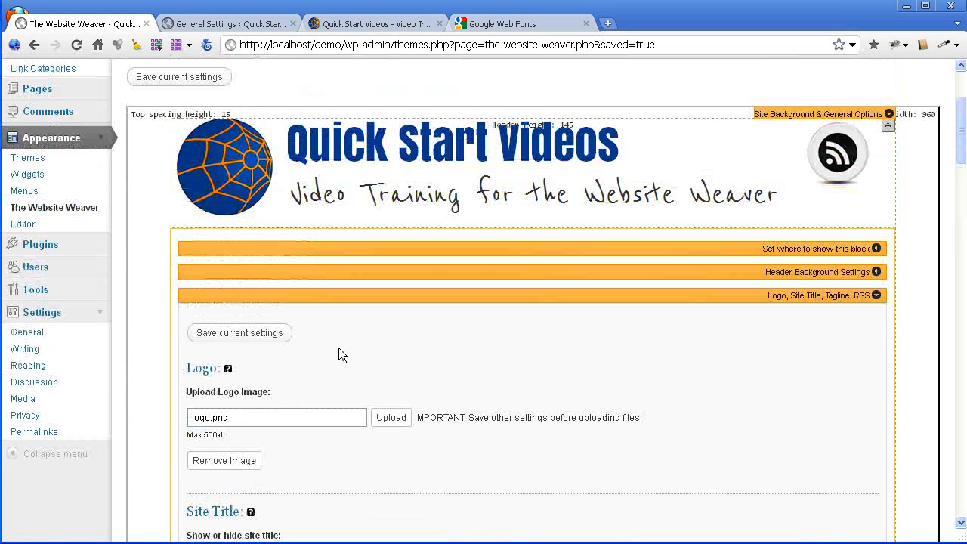
click(179, 76)
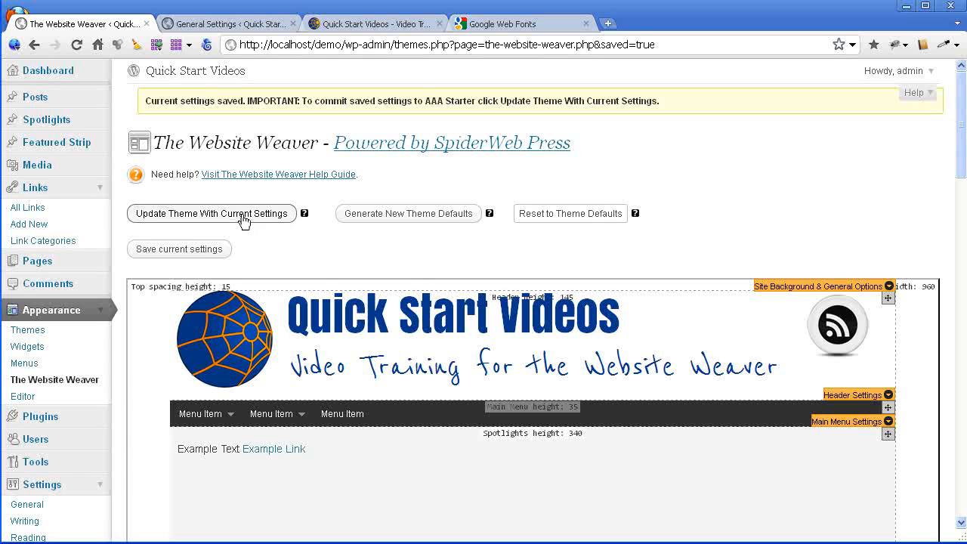
Update the theme with the saved settings, check the live header, and return to The Website Weaver
click(212, 213)
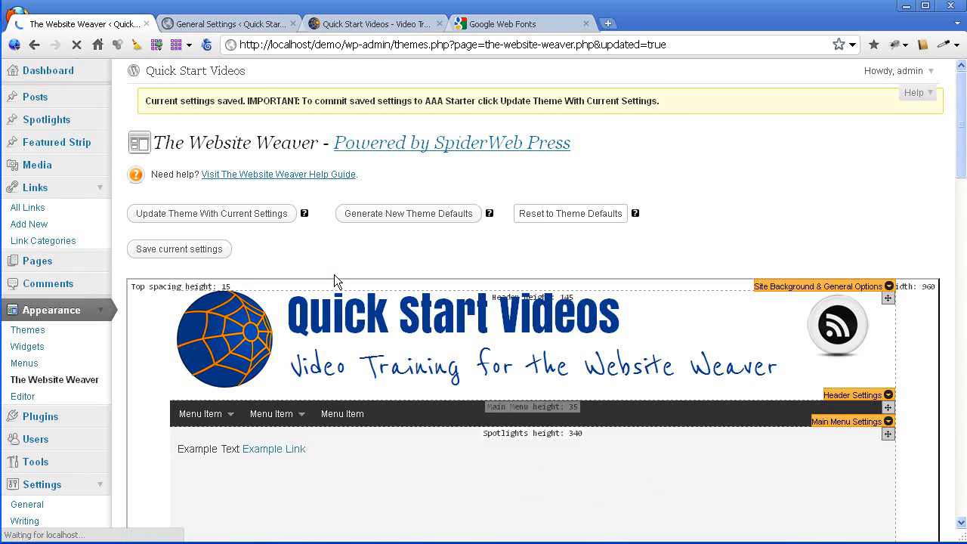
click(212, 213)
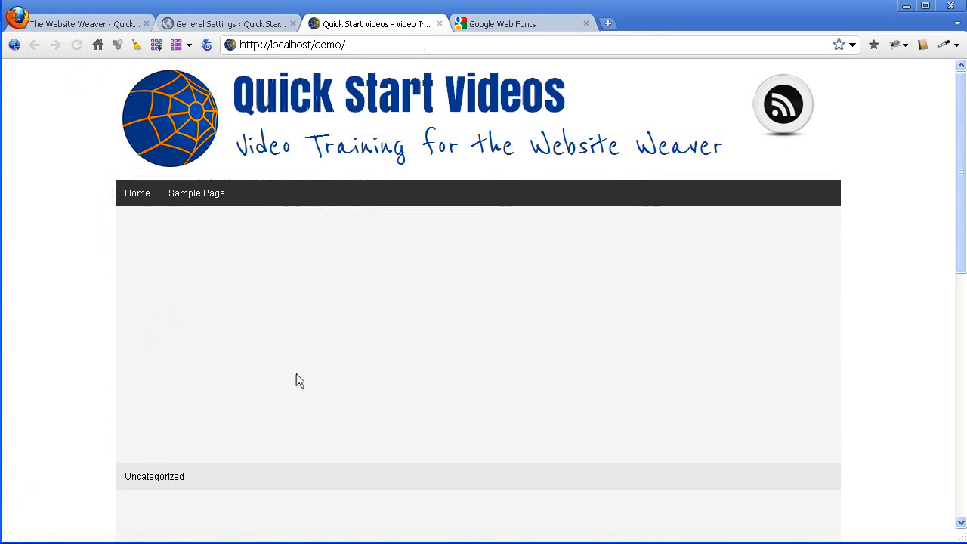
mouse_move(551, 154)
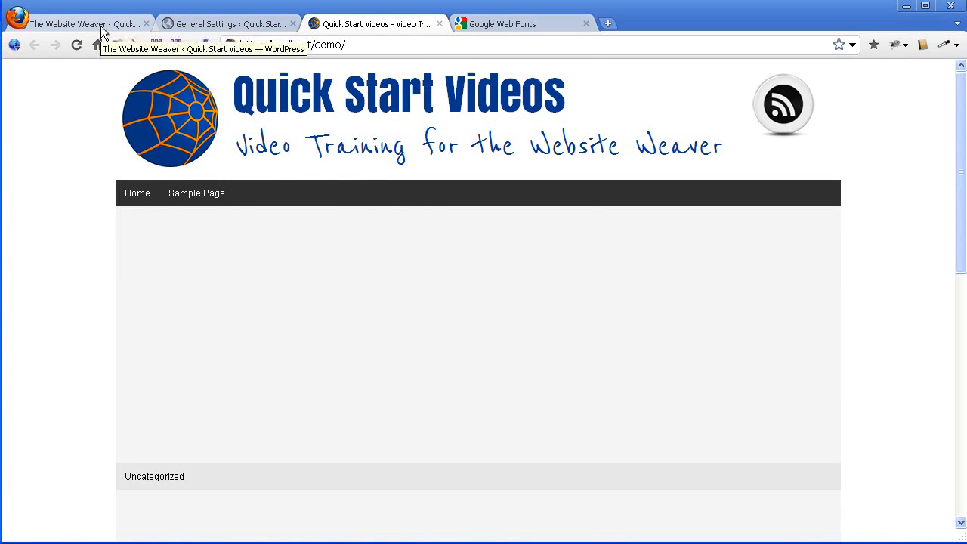
click(83, 24)
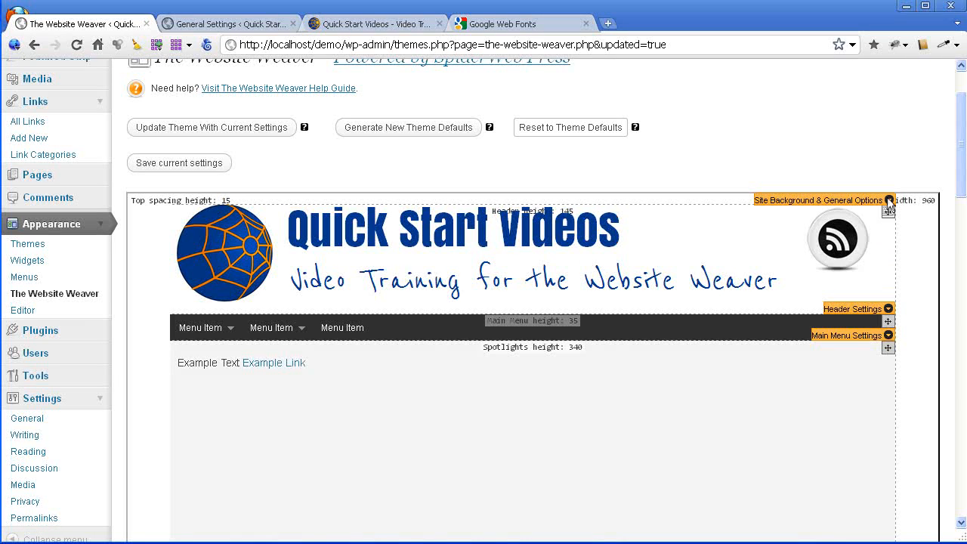
Set Lobster to Leave Out in the available Google fonts and save the font choices
click(888, 199)
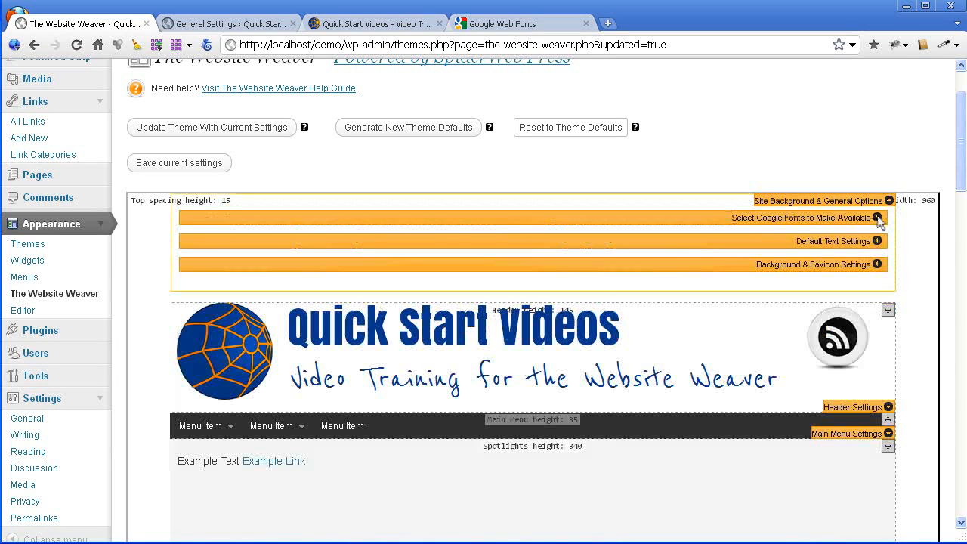
click(883, 217)
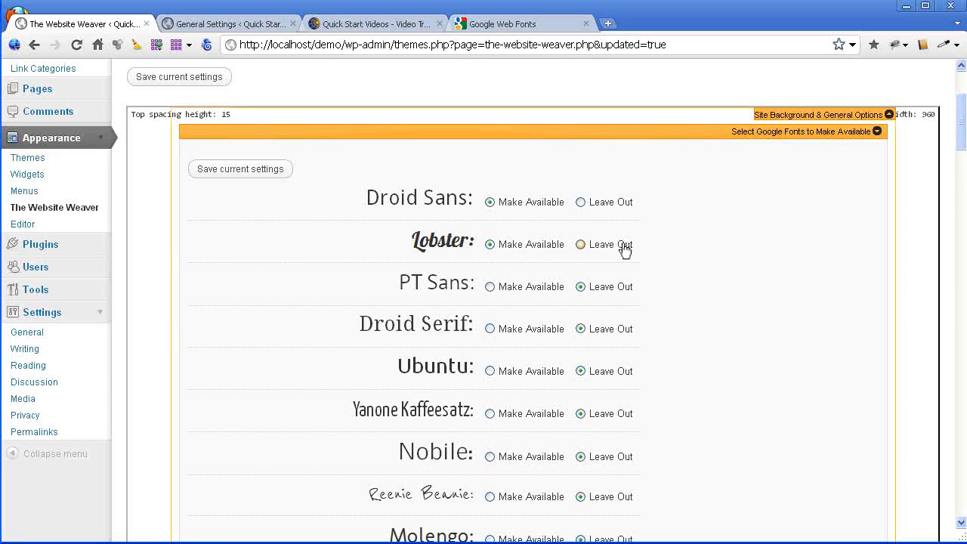
click(584, 245)
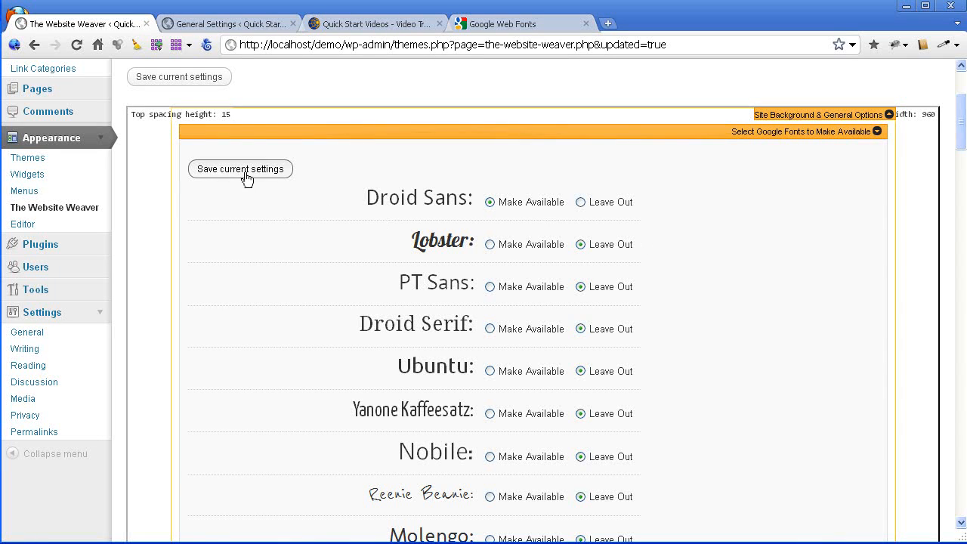
click(241, 169)
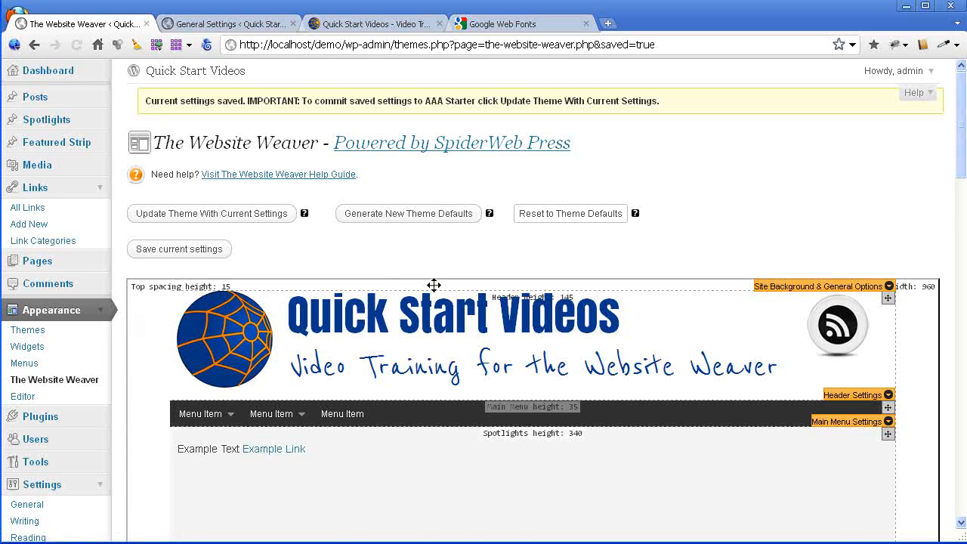
Update the theme with the current font settings and confirm the update dialog
click(212, 214)
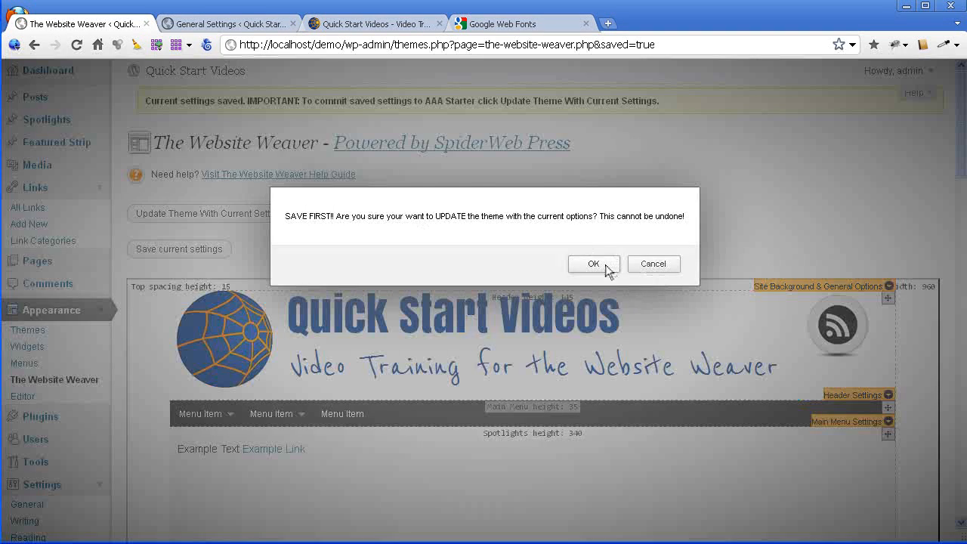
click(593, 263)
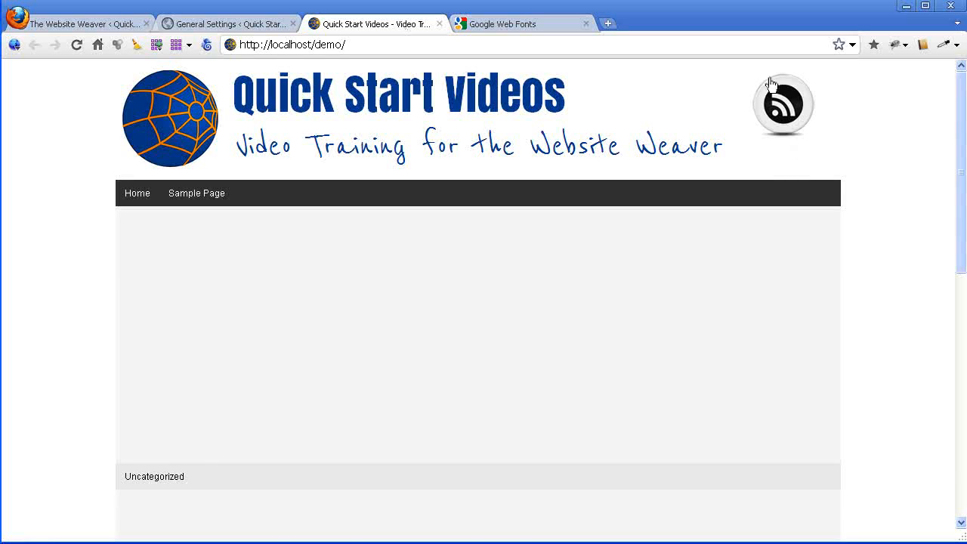
mouse_move(765, 113)
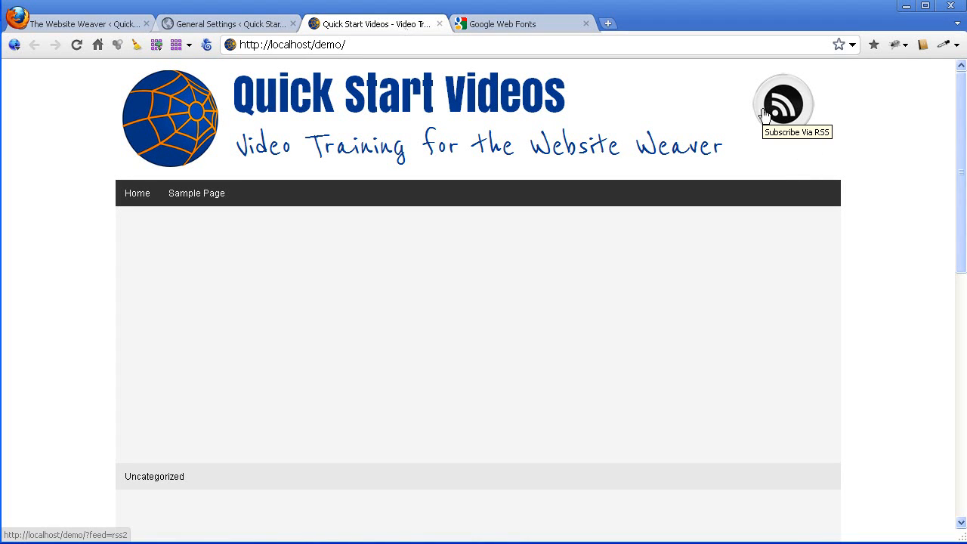
mouse_move(412, 135)
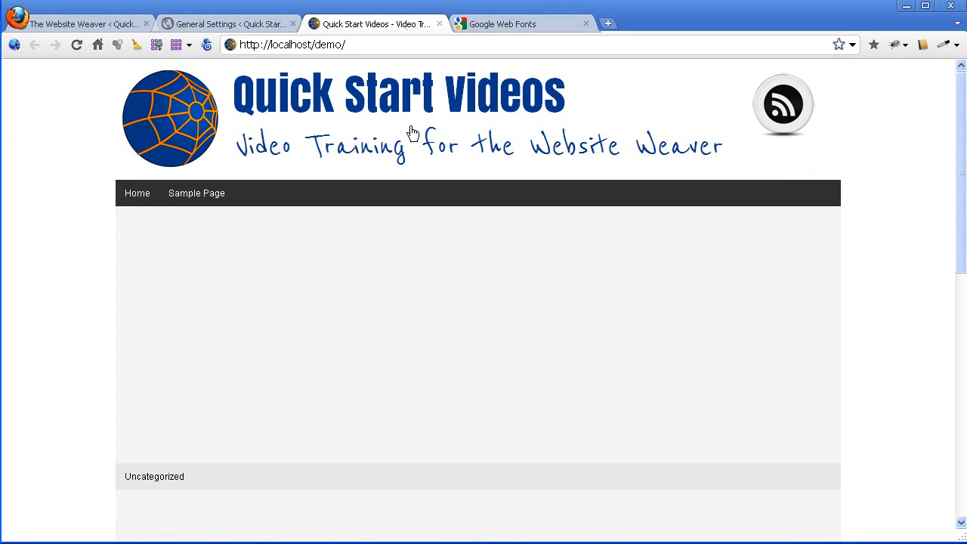